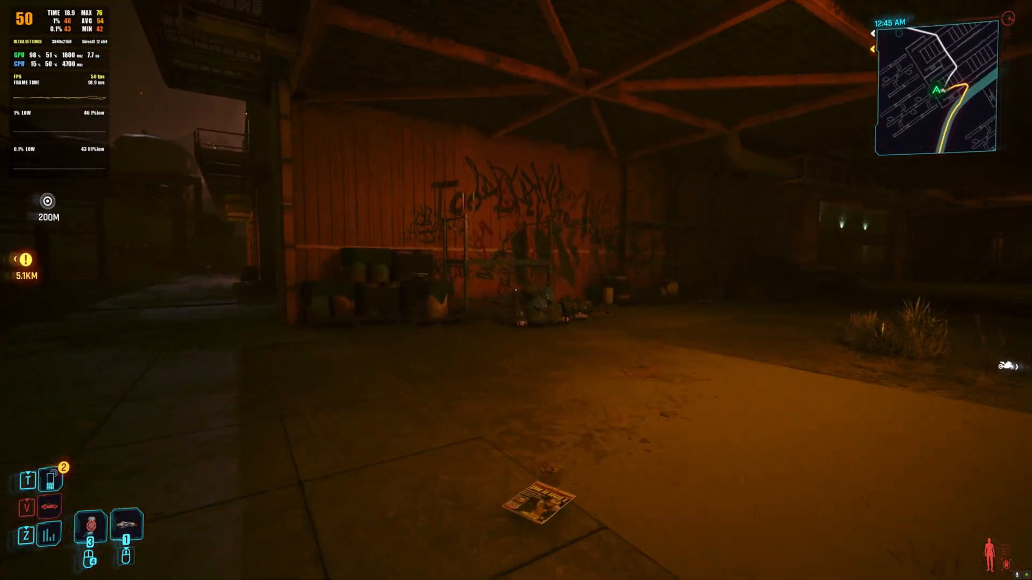
pyautogui.moveTo(516, 290)
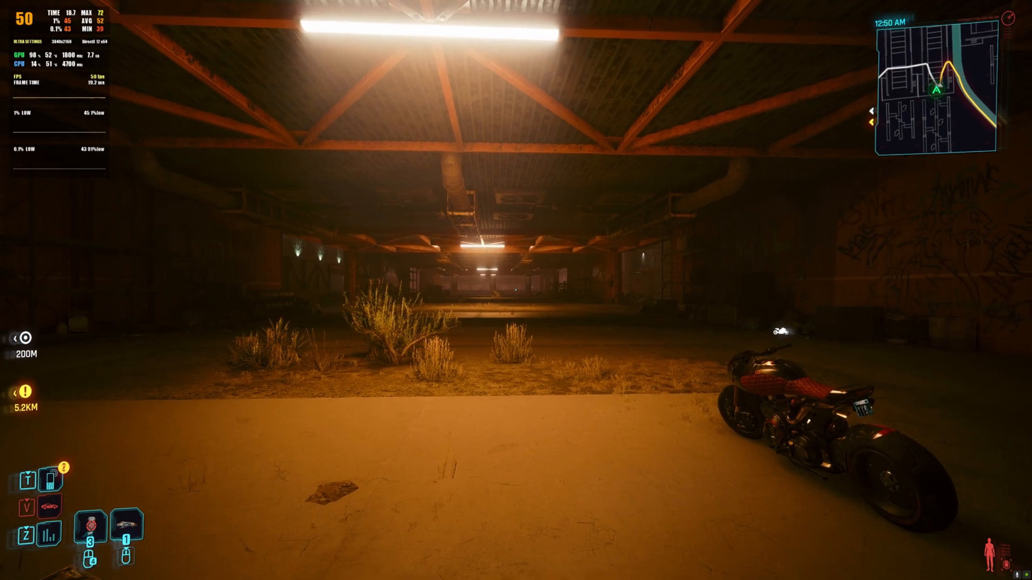
# Reach the Graphics settings from the pause menu and review the preset, ray tracing and DLSS sections.
pyautogui.press('Escape')
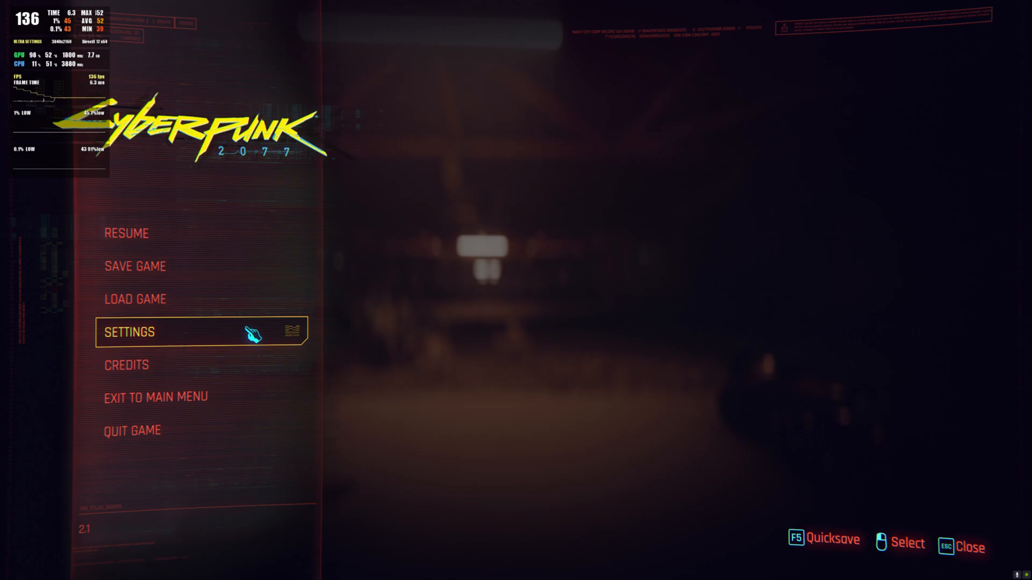
pyautogui.click(129, 332)
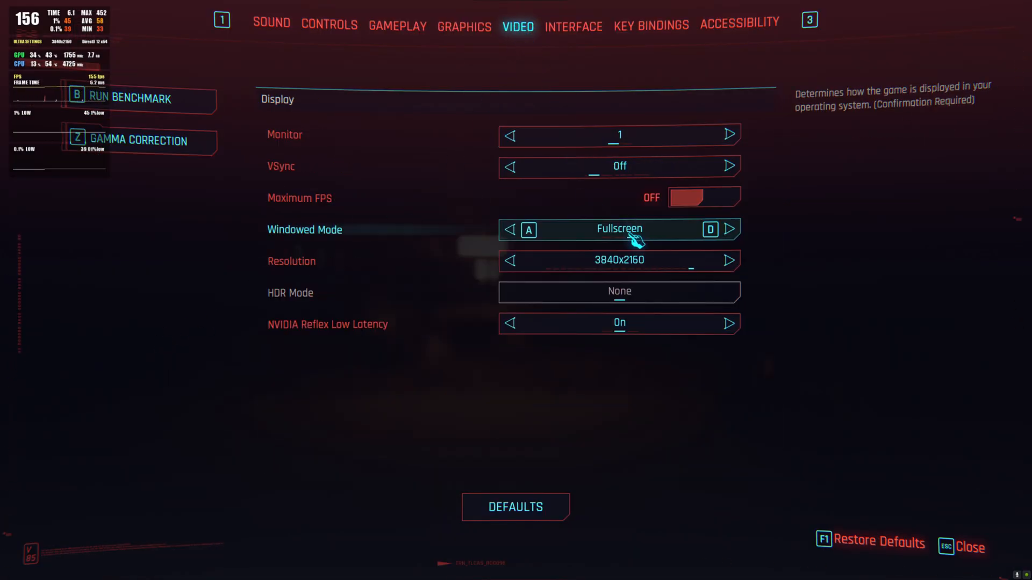
pyautogui.click(463, 25)
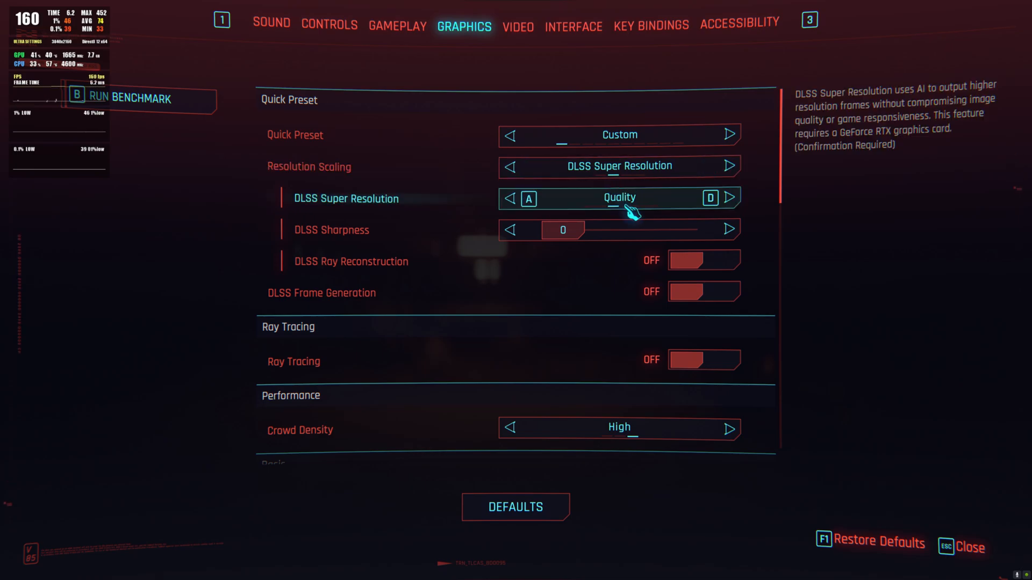
pyautogui.scroll(-3)
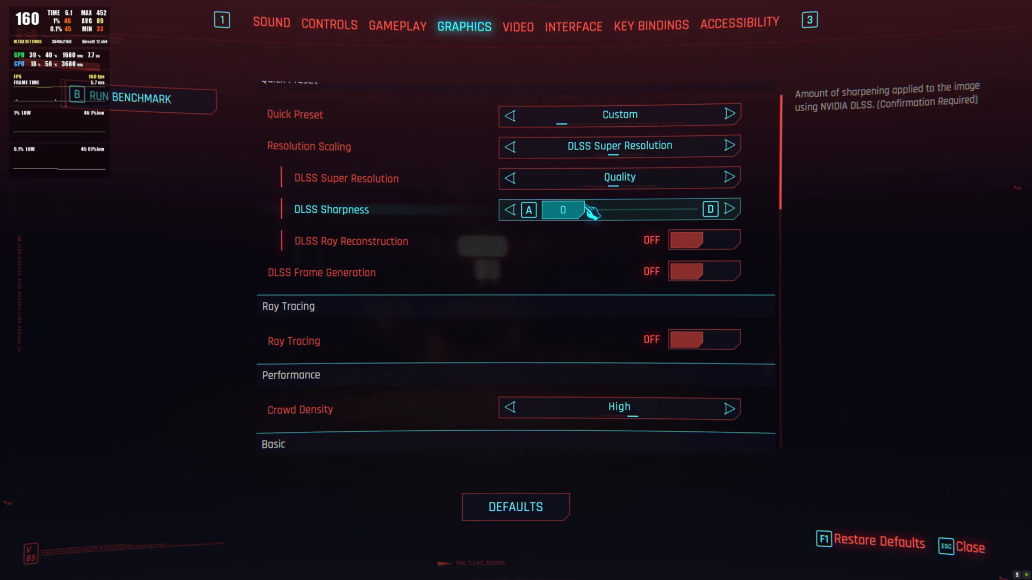
pyautogui.scroll(-3)
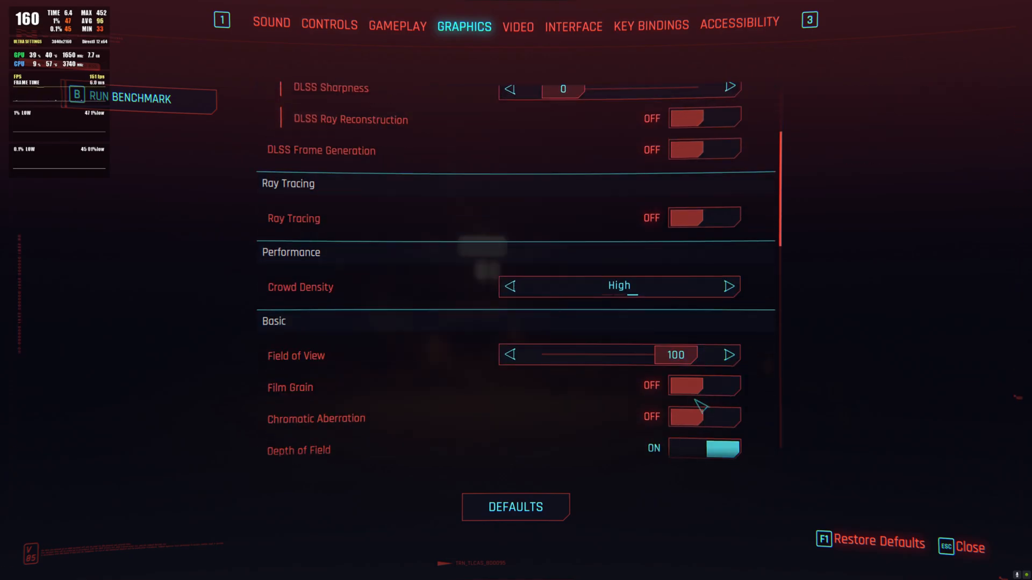
pyautogui.scroll(-3)
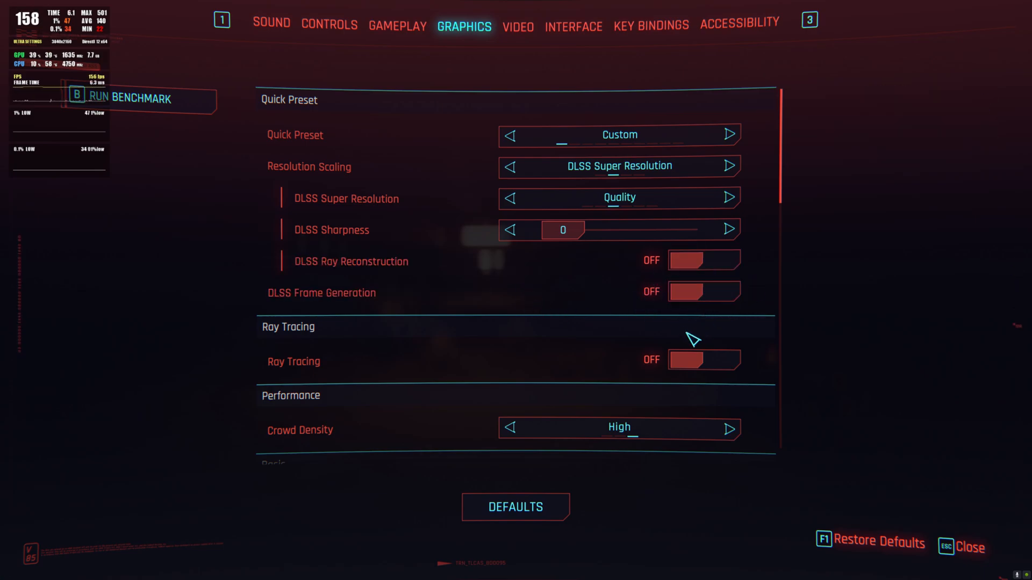
pyautogui.moveTo(549, 323)
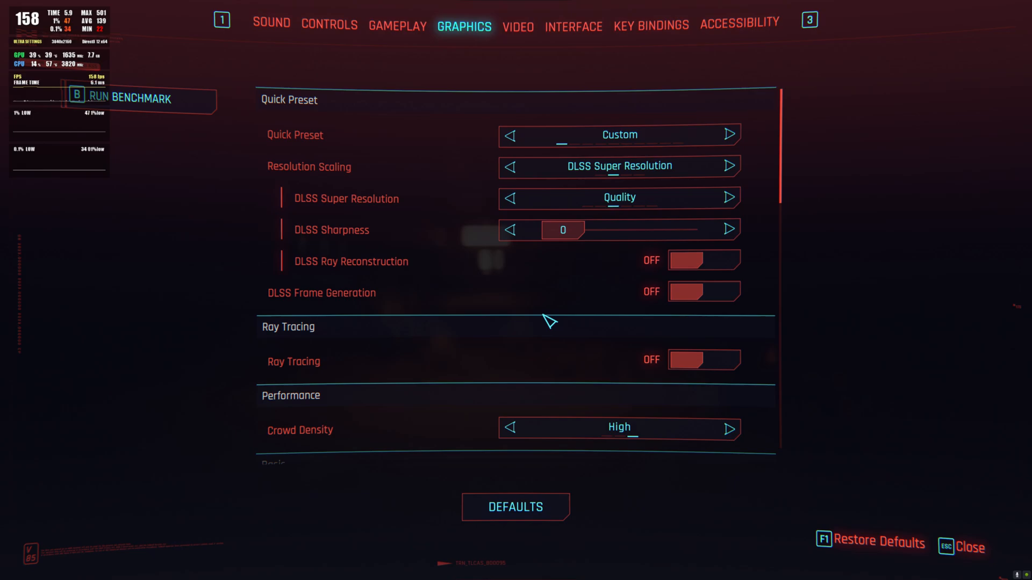
pyautogui.moveTo(530, 301)
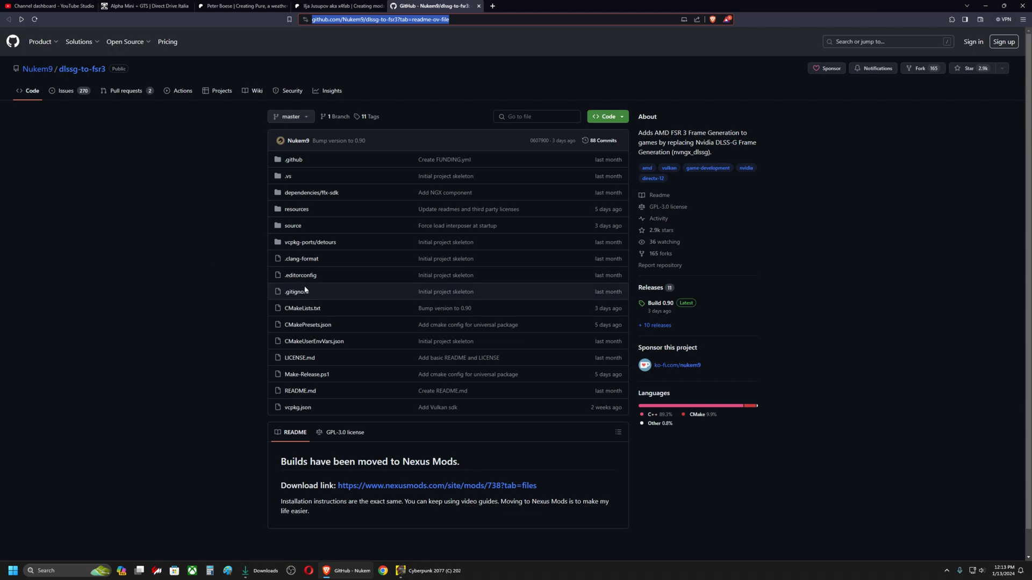
pyautogui.moveTo(297, 291)
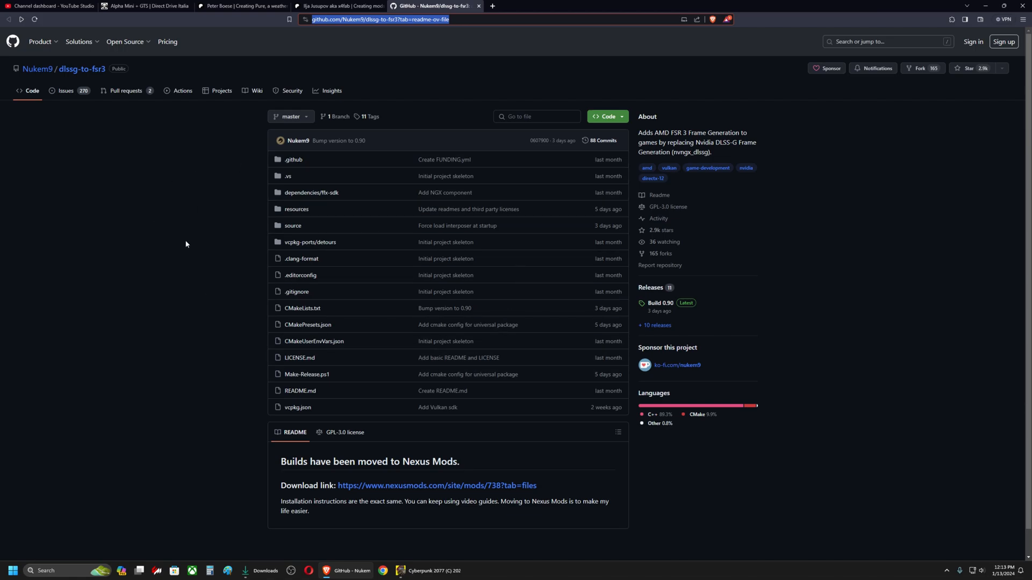
pyautogui.moveTo(54, 78)
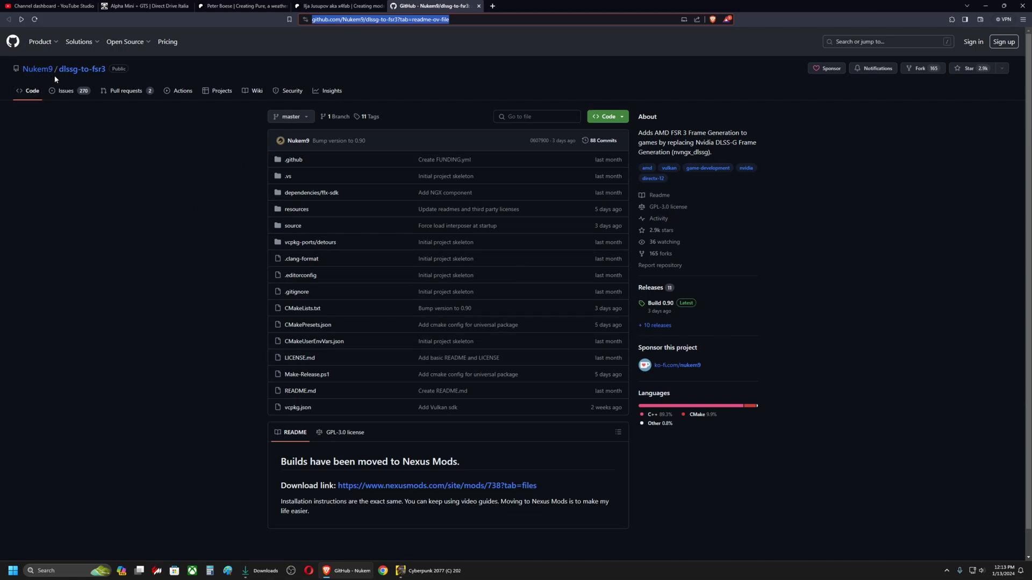
pyautogui.moveTo(189, 271)
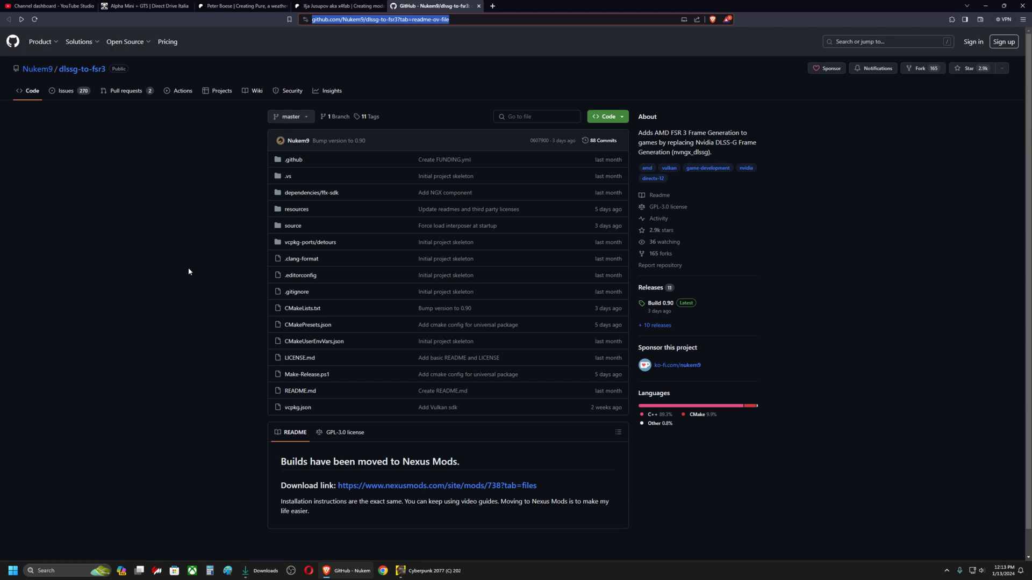
pyautogui.moveTo(251, 189)
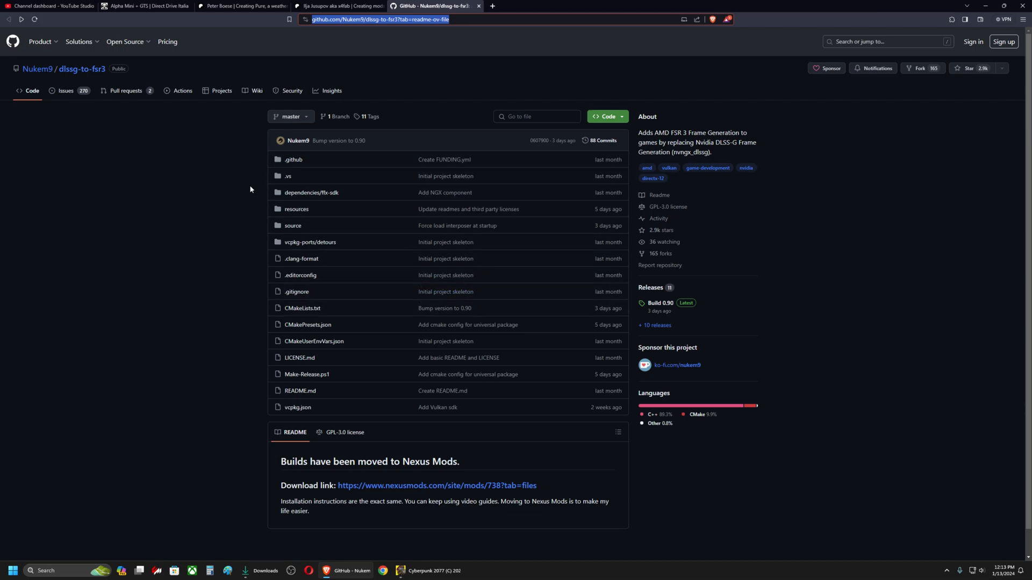
pyautogui.scroll(-3)
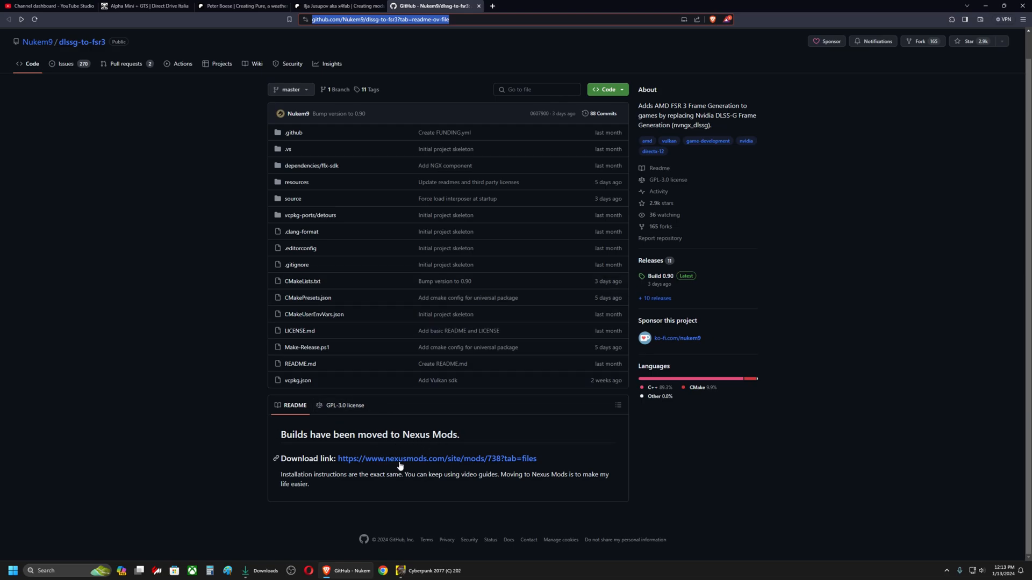
pyautogui.moveTo(421, 462)
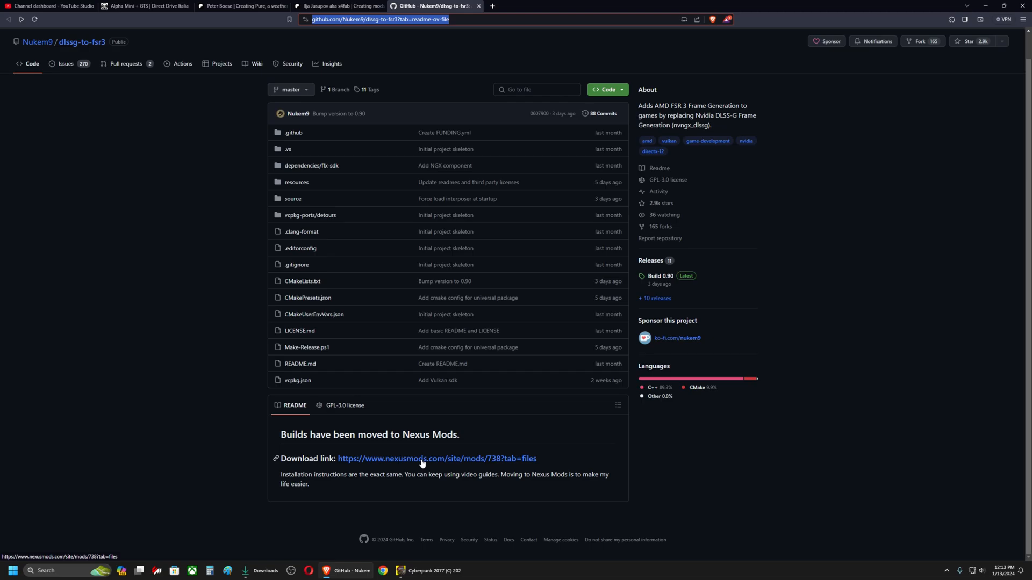
# Follow the README's Nexus Mods link and reach the Main Files section with the 0.90 downloads.
pyautogui.click(436, 459)
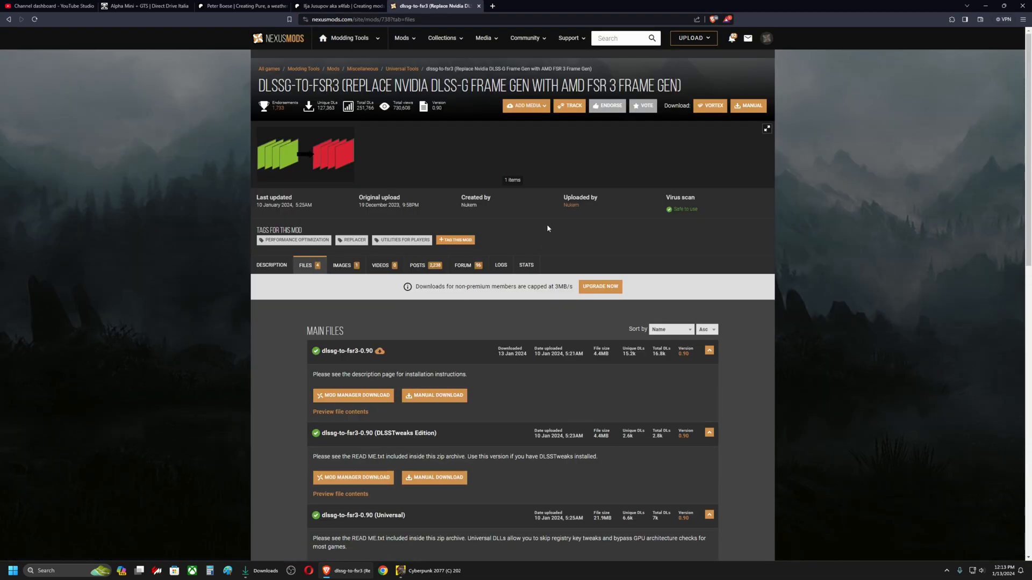
pyautogui.moveTo(556, 242)
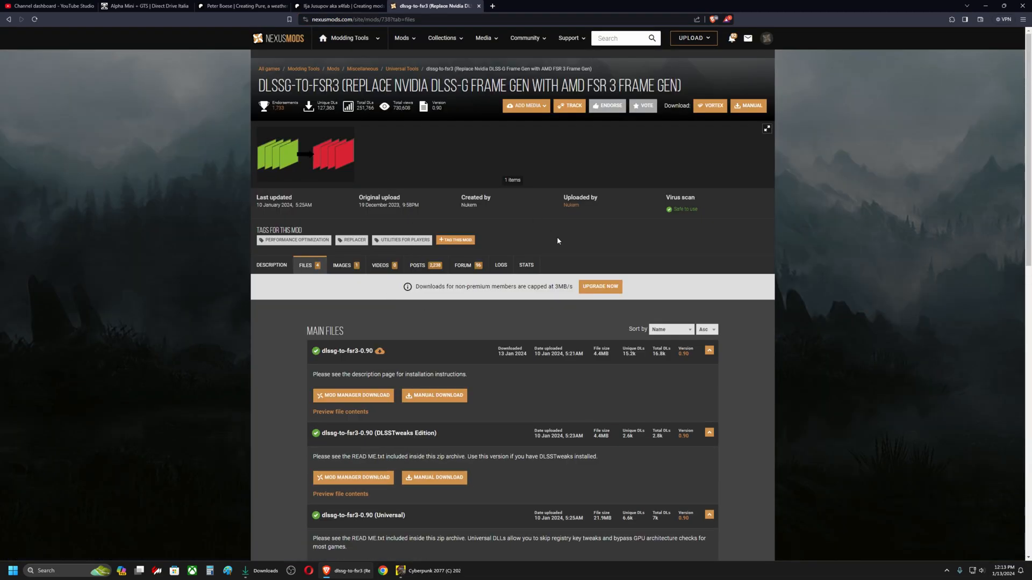
pyautogui.scroll(-3)
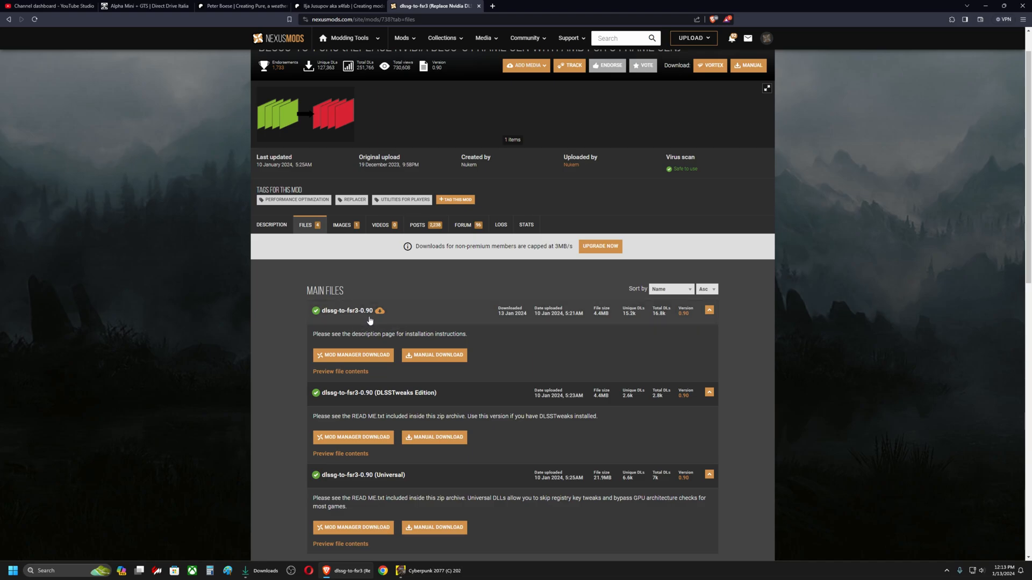
pyautogui.moveTo(513, 365)
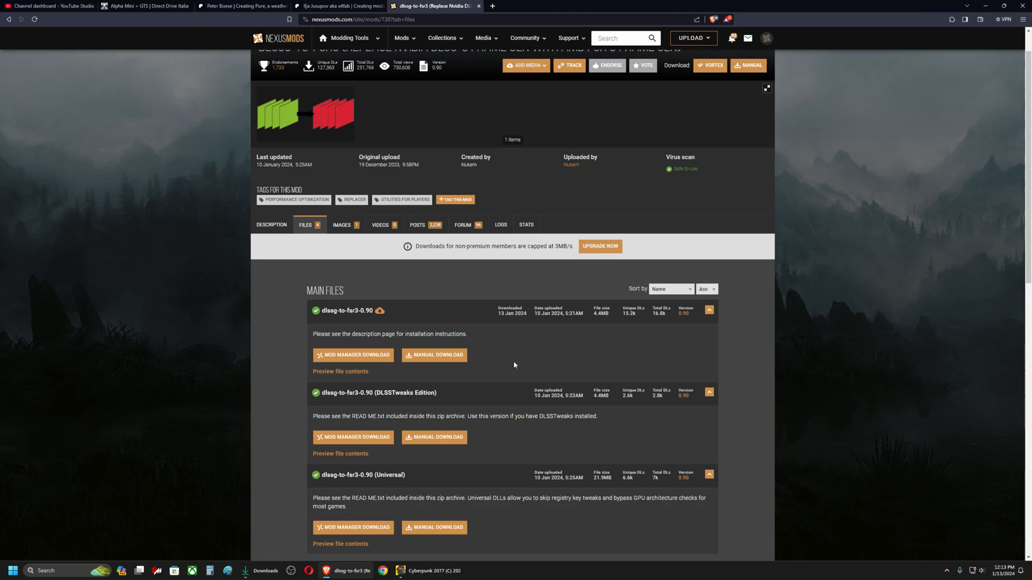
pyautogui.scroll(-3)
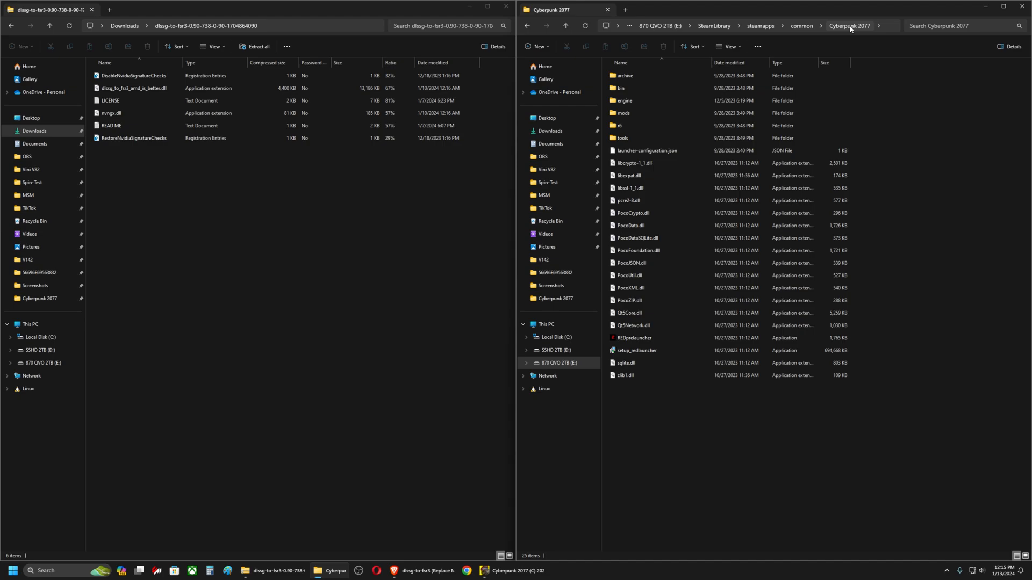
# Navigate into the game's bin\x64 folder beside the extracted dlssg-to-fsr3 files.
pyautogui.click(622, 138)
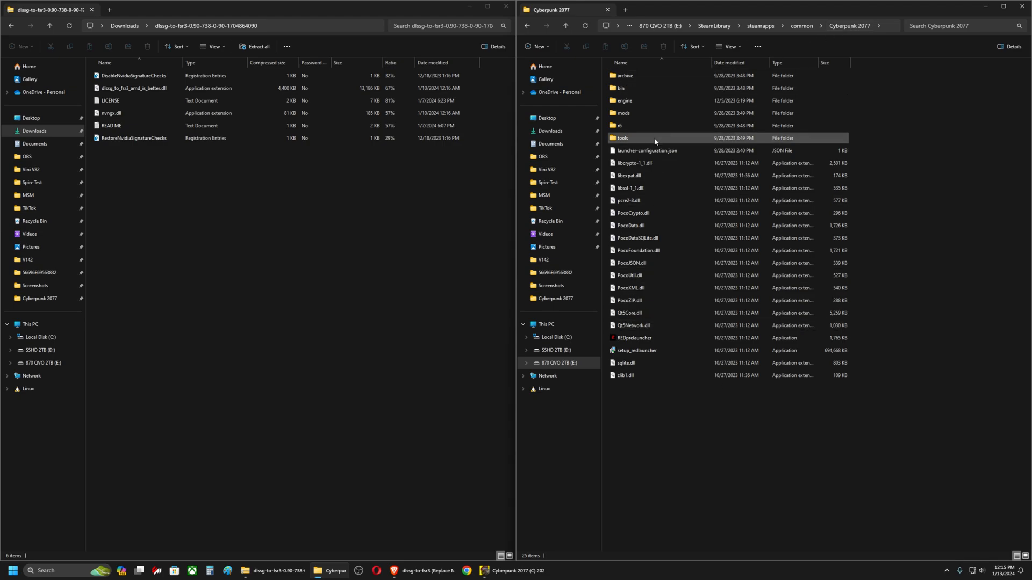
pyautogui.click(621, 87)
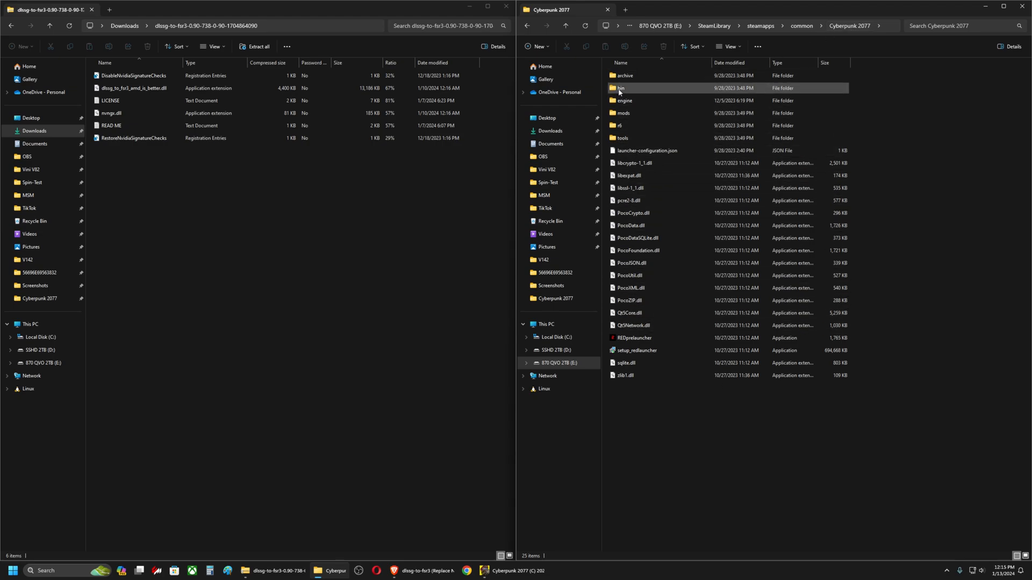
pyautogui.doubleClick(620, 87)
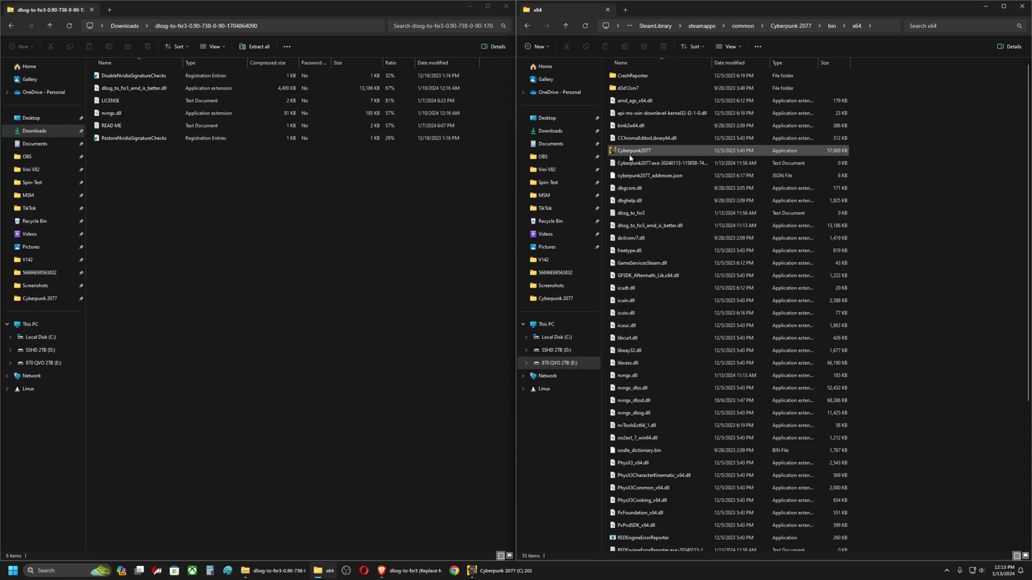
pyautogui.moveTo(663, 151)
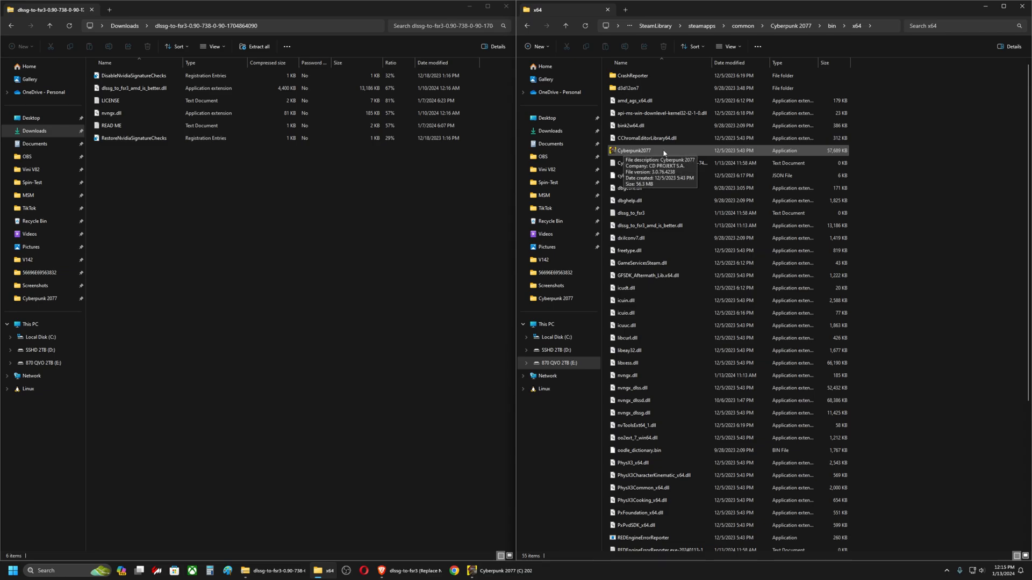
pyautogui.scroll(-3)
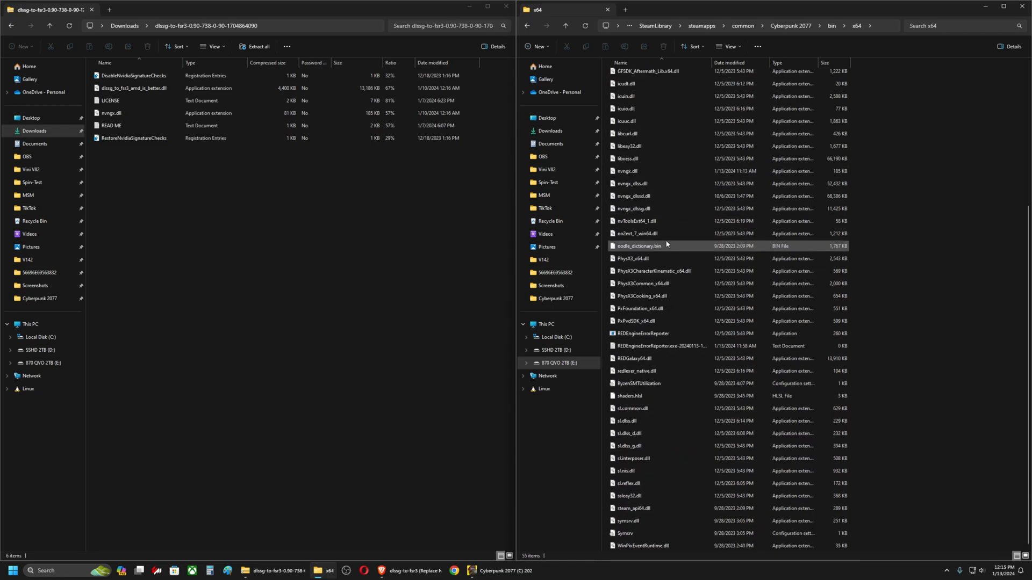
pyautogui.click(135, 89)
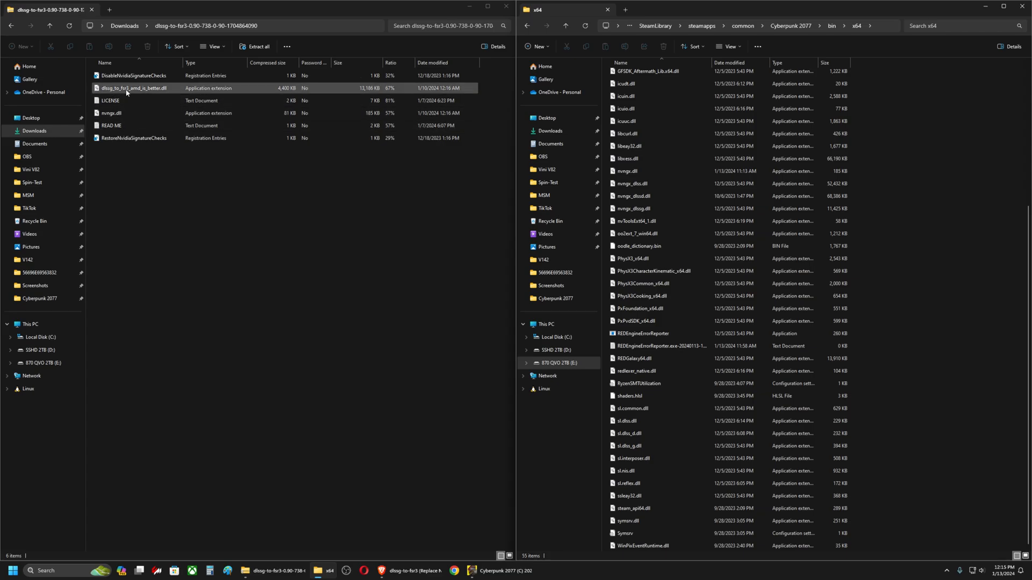
pyautogui.click(135, 87)
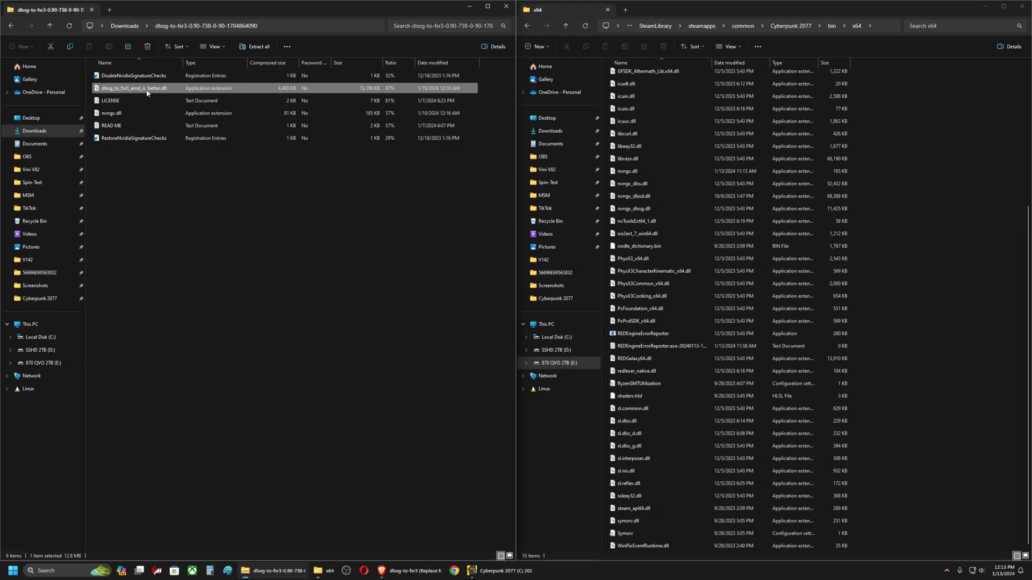
pyautogui.click(110, 113)
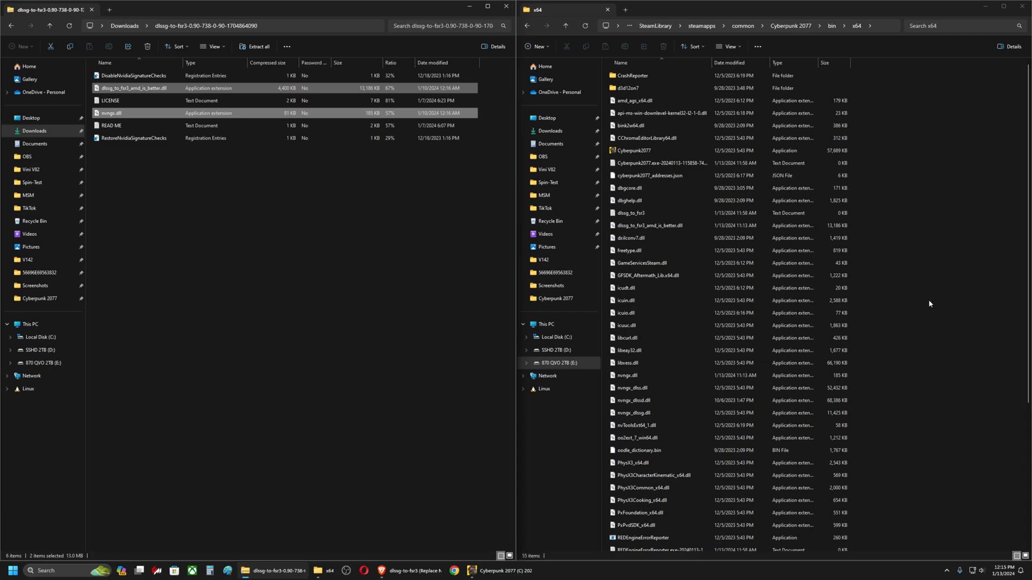
pyautogui.moveTo(930, 355)
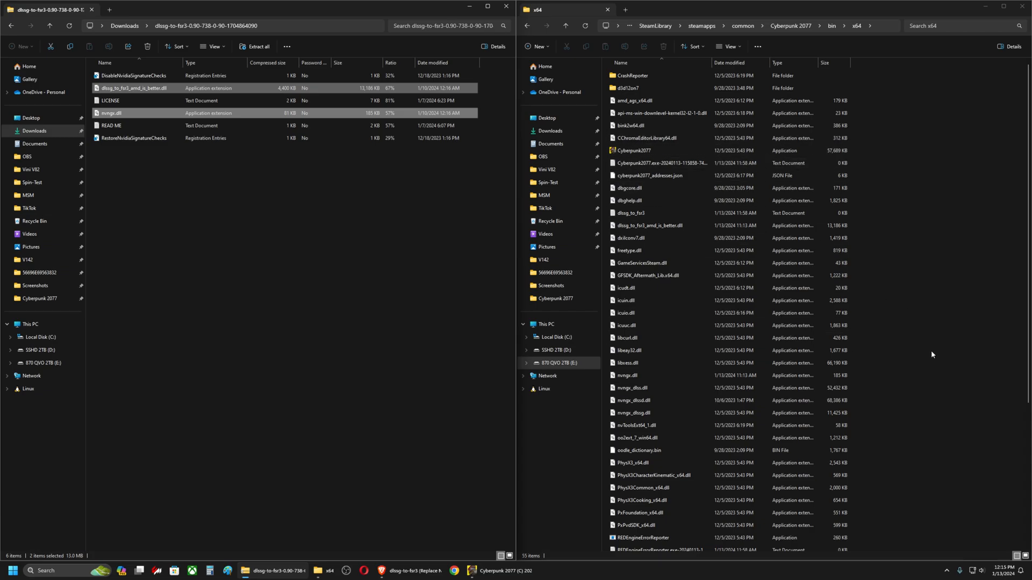
pyautogui.scroll(-3)
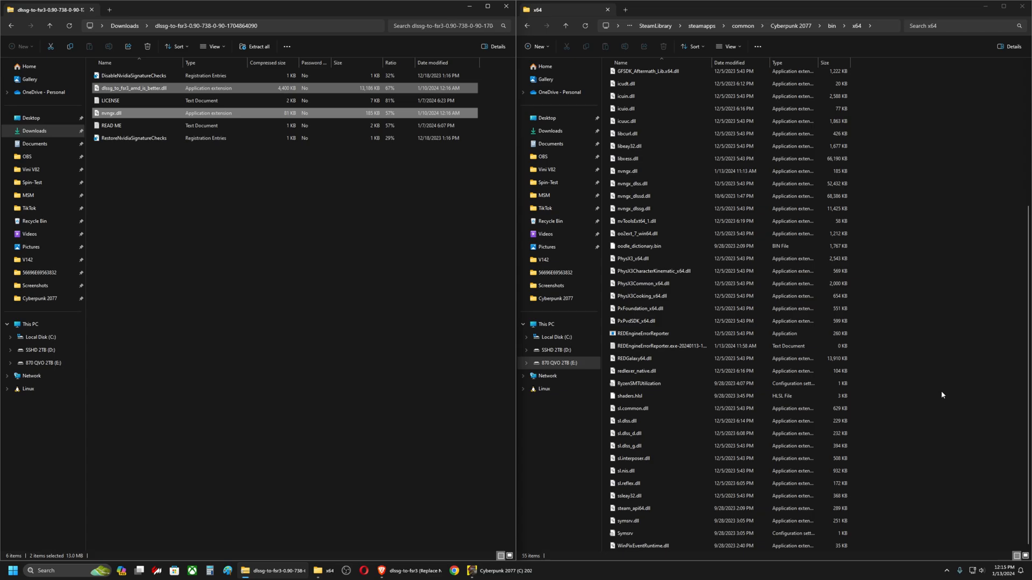
pyautogui.moveTo(199, 213)
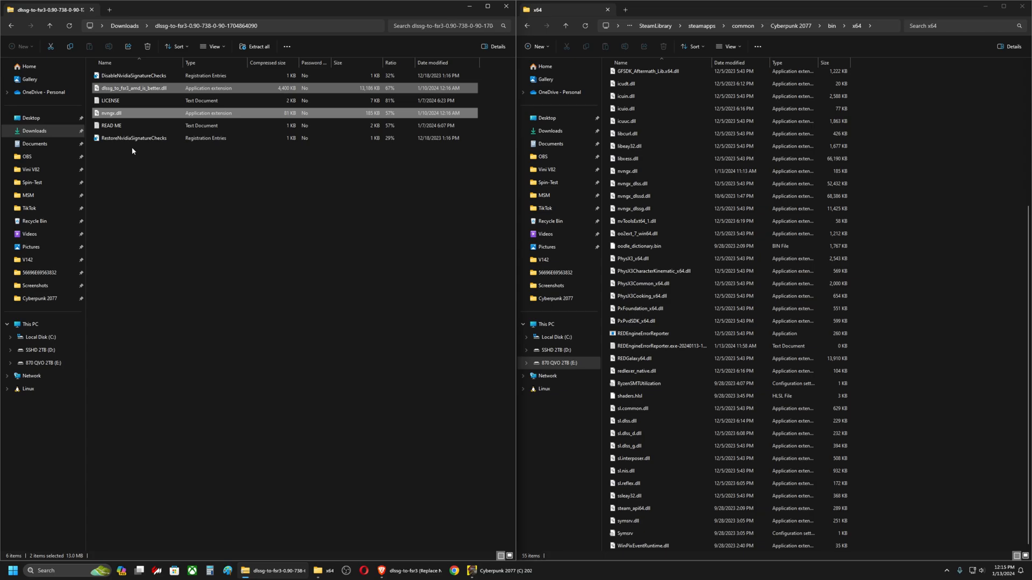
pyautogui.moveTo(186, 194)
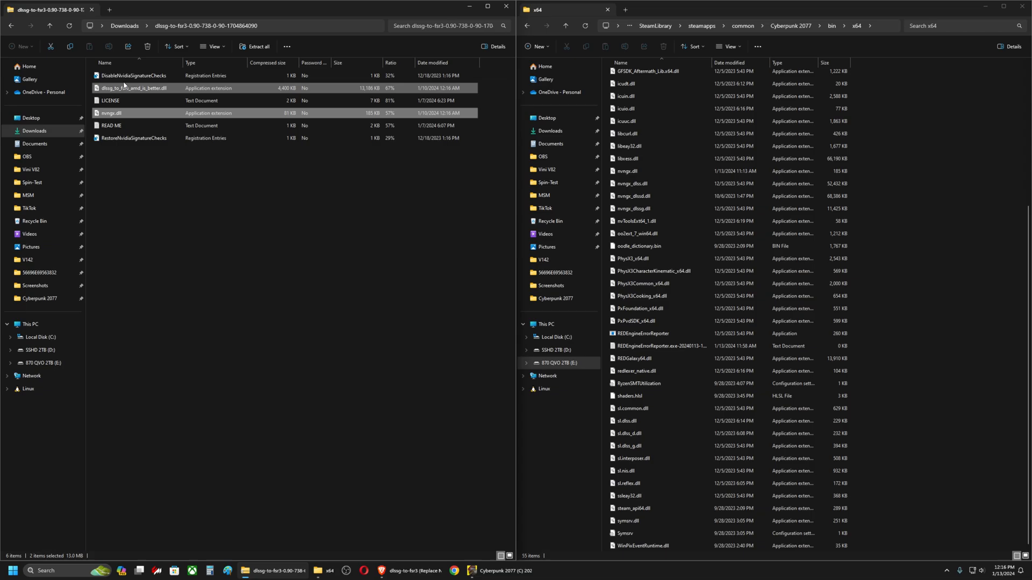
pyautogui.click(133, 75)
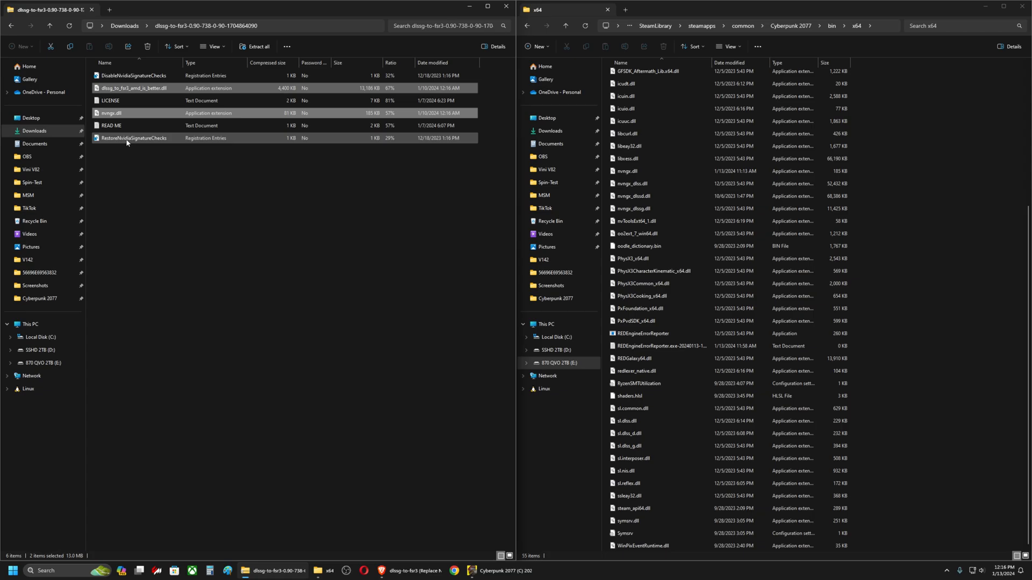
pyautogui.click(174, 248)
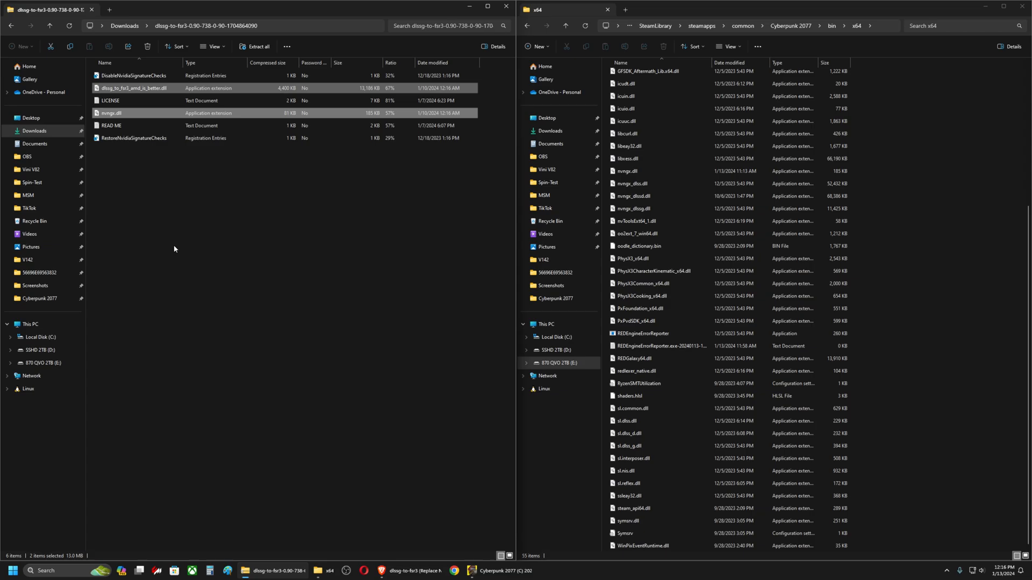
pyautogui.moveTo(179, 261)
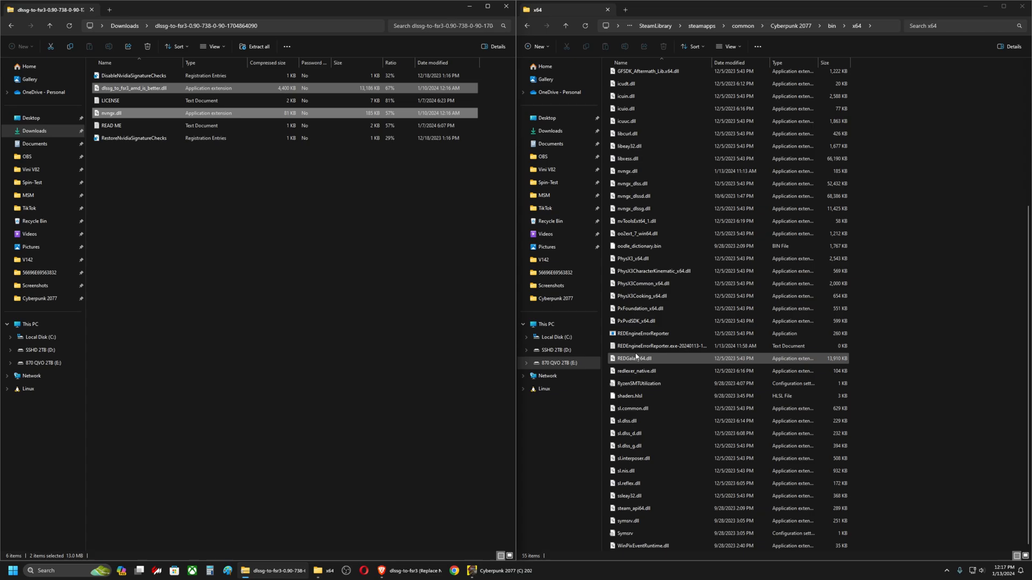
pyautogui.click(136, 76)
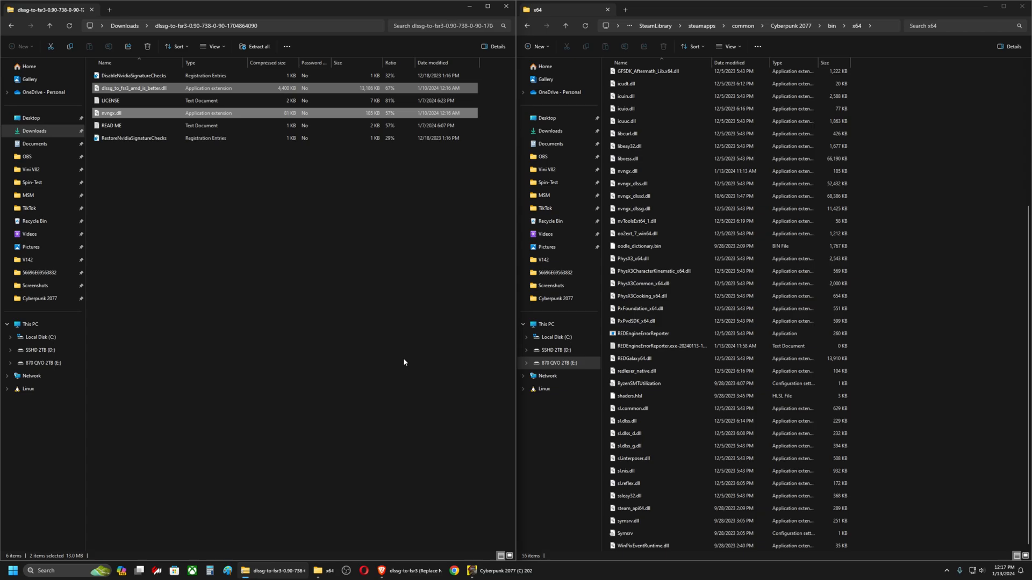
pyautogui.moveTo(374, 264)
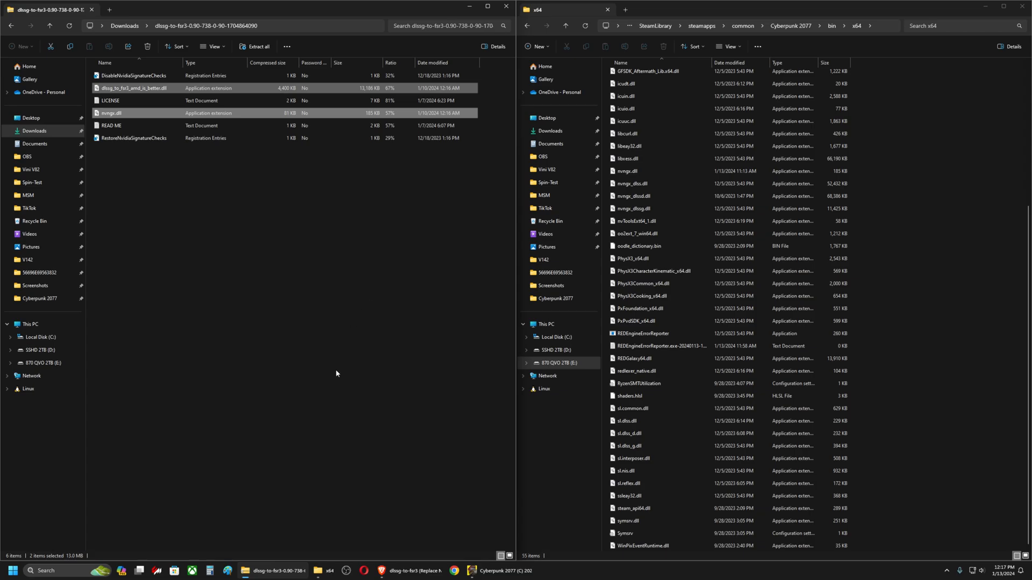
pyautogui.moveTo(459, 469)
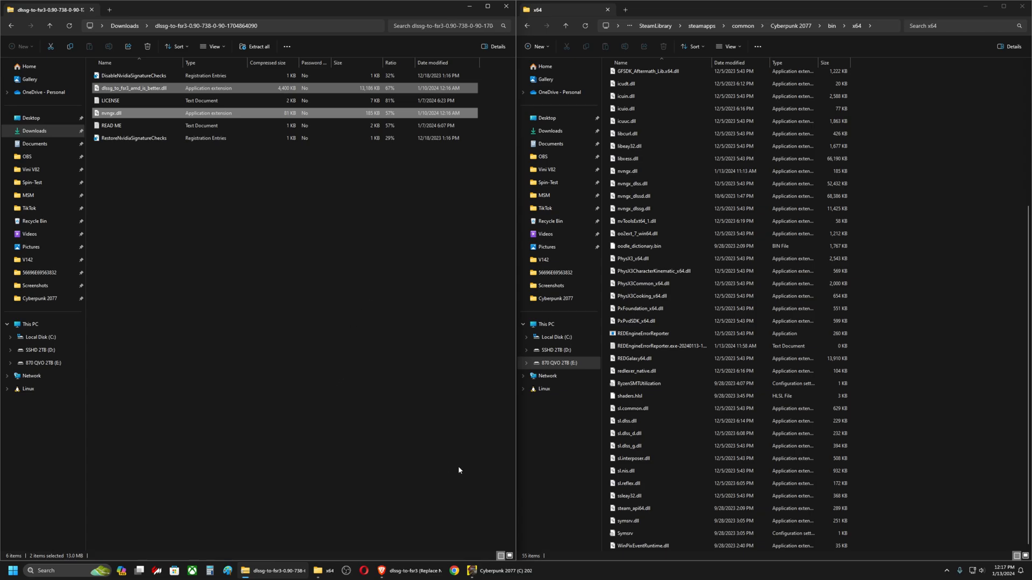
pyautogui.moveTo(359, 343)
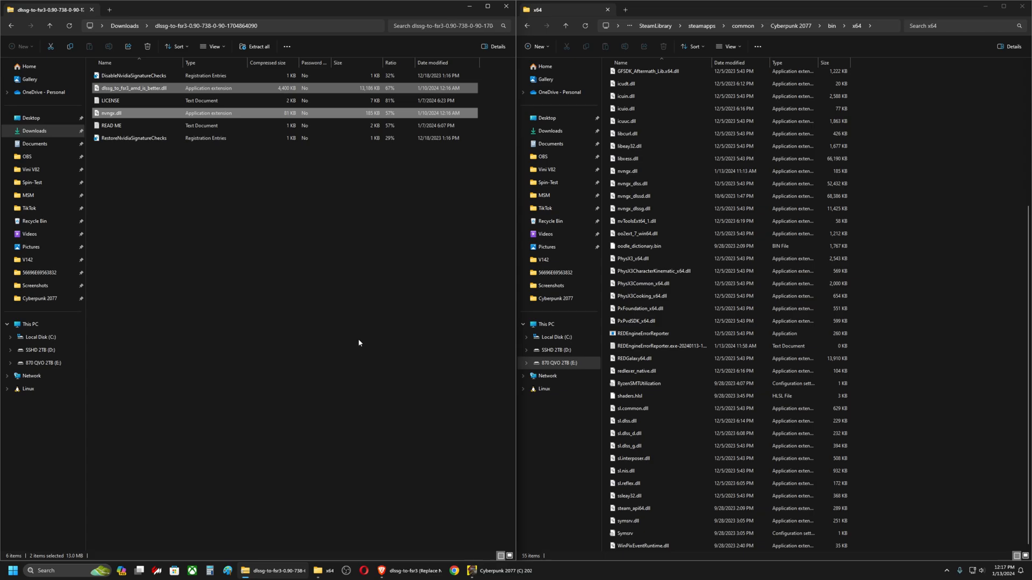
pyautogui.moveTo(335, 339)
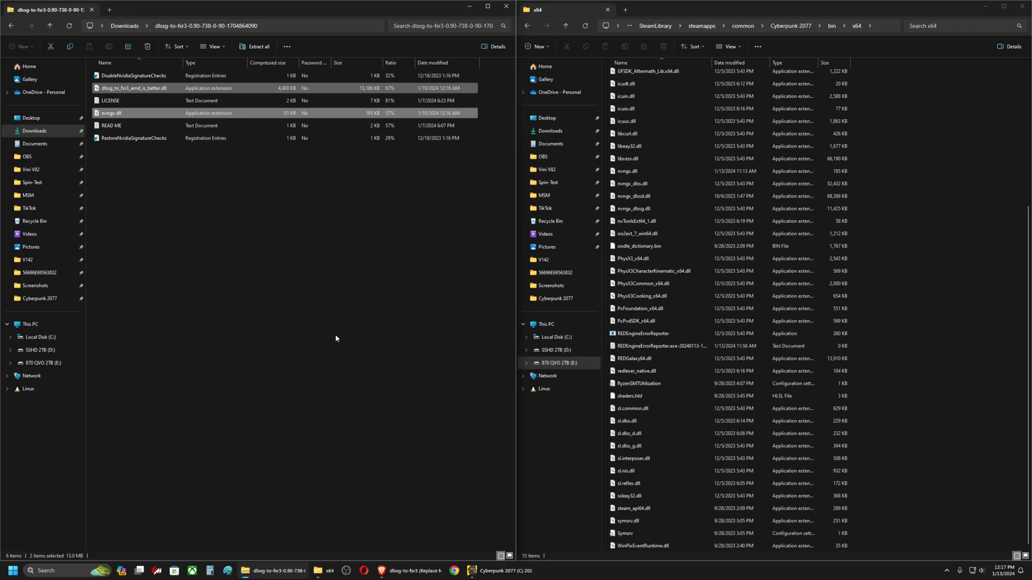
pyautogui.moveTo(314, 285)
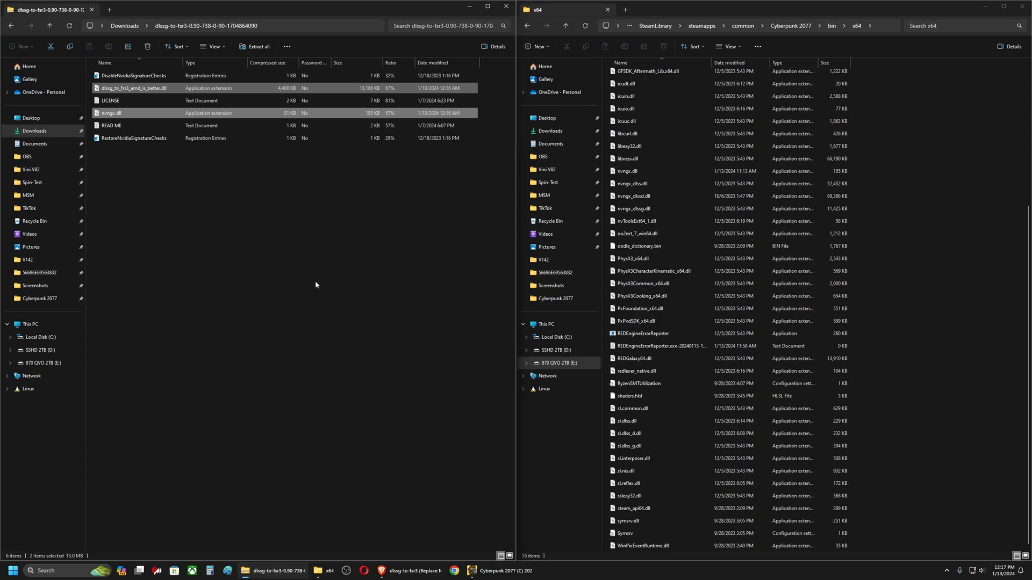
pyautogui.moveTo(430, 409)
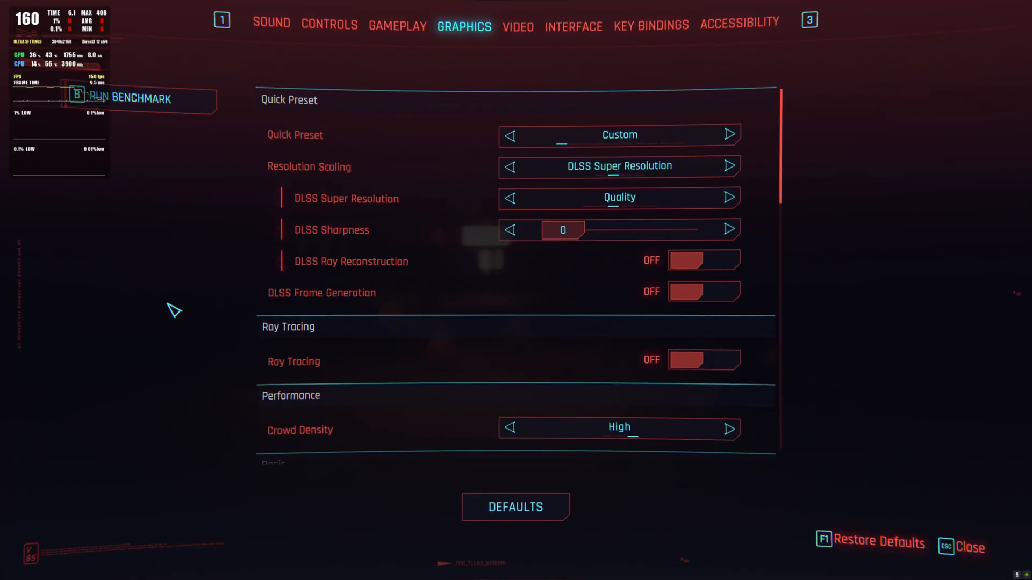
pyautogui.moveTo(150, 327)
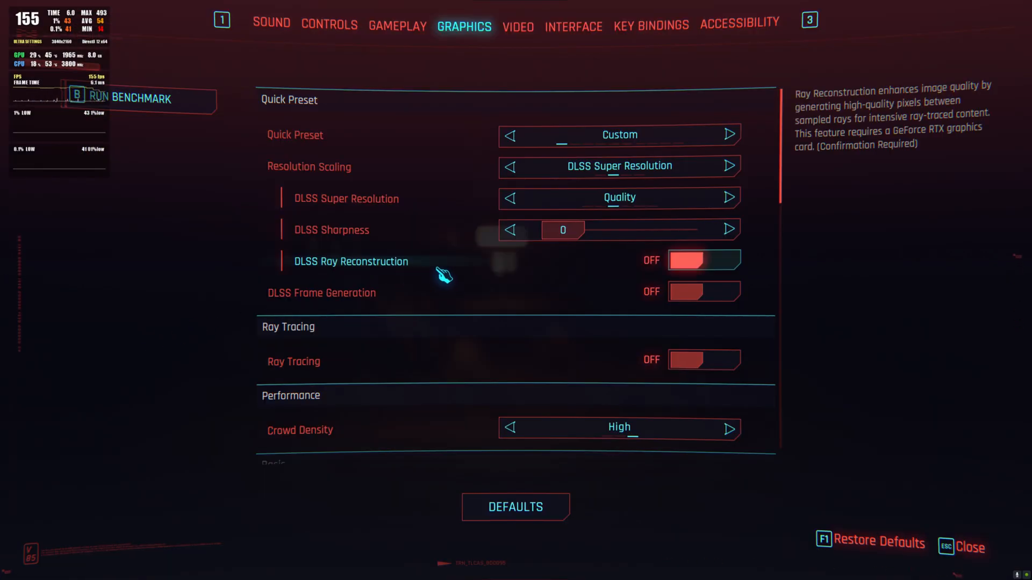
# Switch DLSS Frame Generation on with Super Resolution at Quality and apply the settings.
pyautogui.click(703, 260)
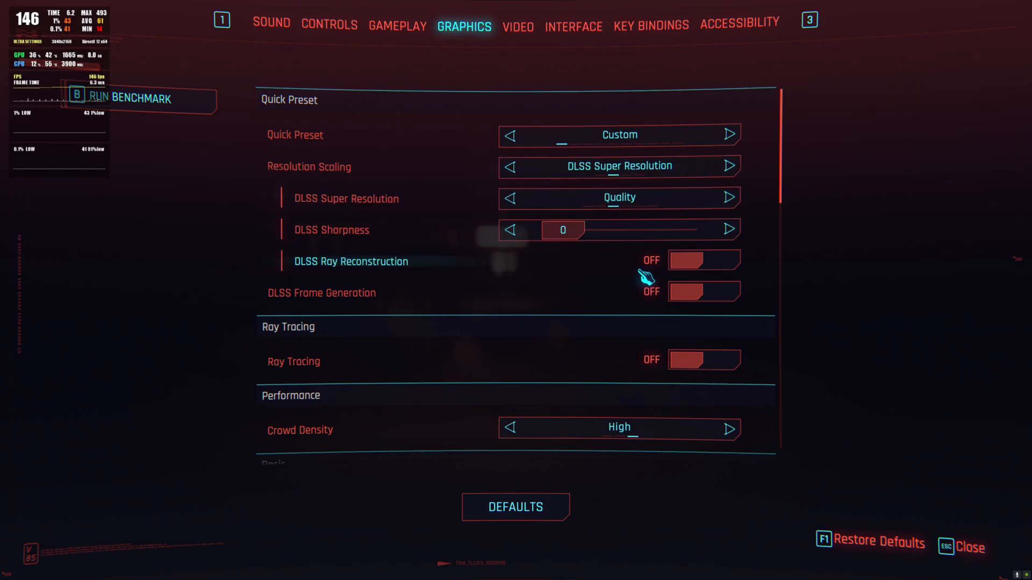
pyautogui.click(703, 292)
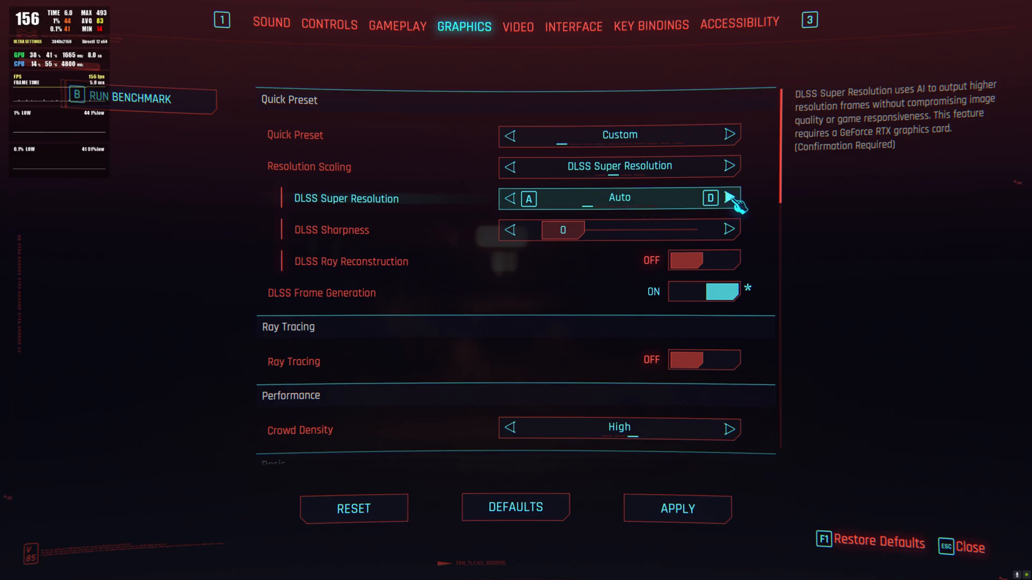
pyautogui.click(729, 198)
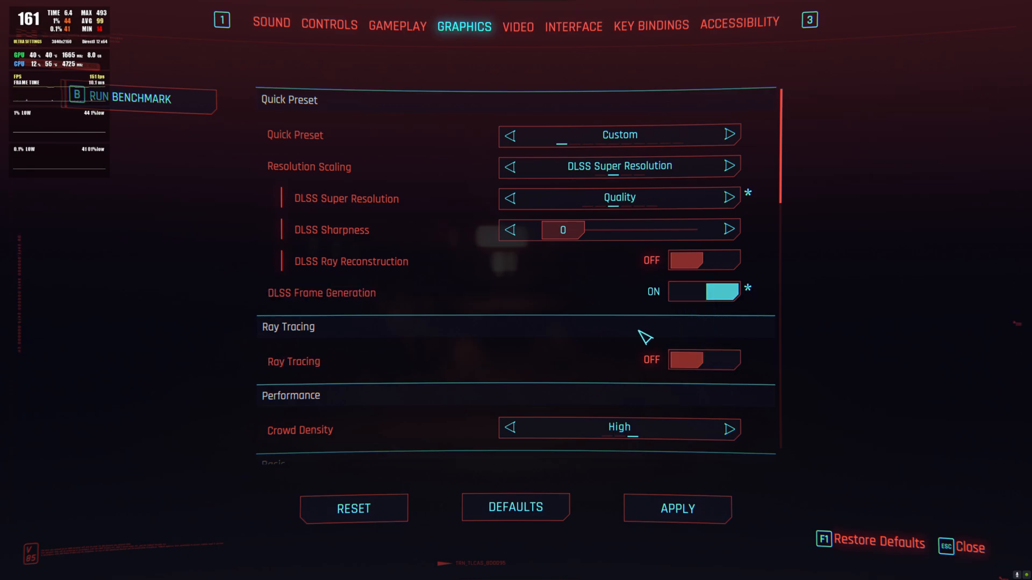
pyautogui.click(676, 508)
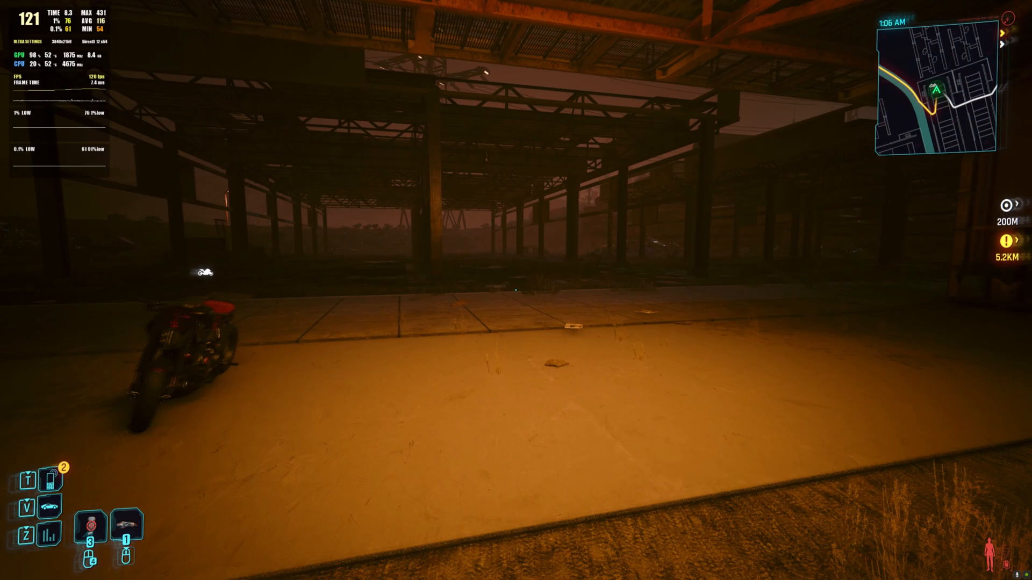
pyautogui.moveTo(515, 290)
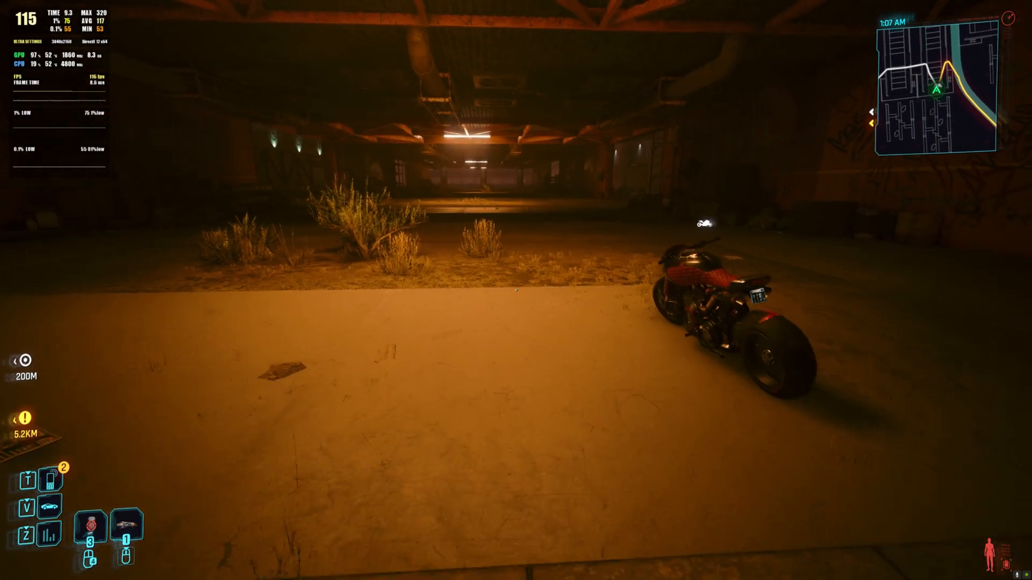
# Return to the graphics settings and switch ray tracing on.
pyautogui.press('Escape')
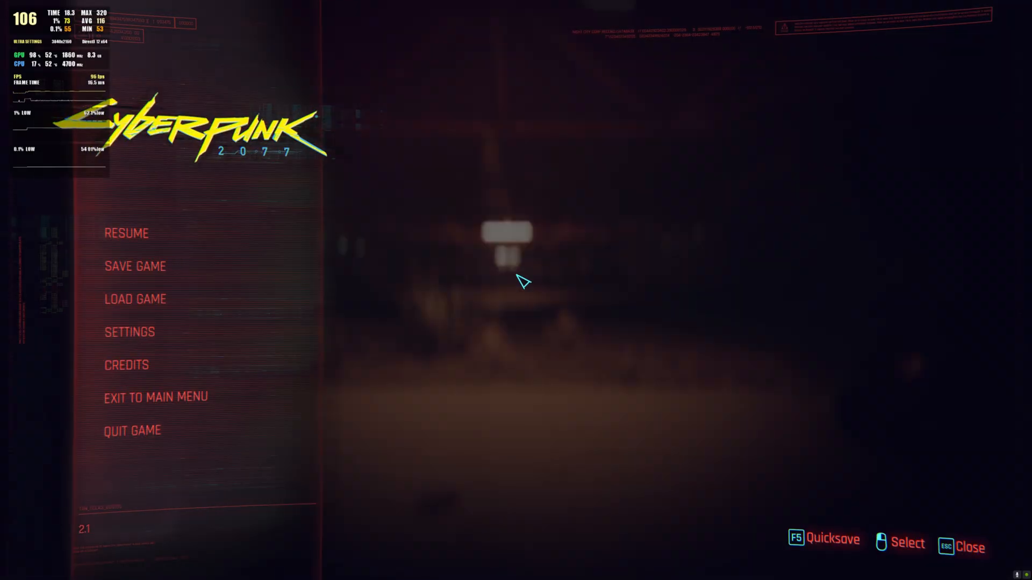
pyautogui.click(129, 332)
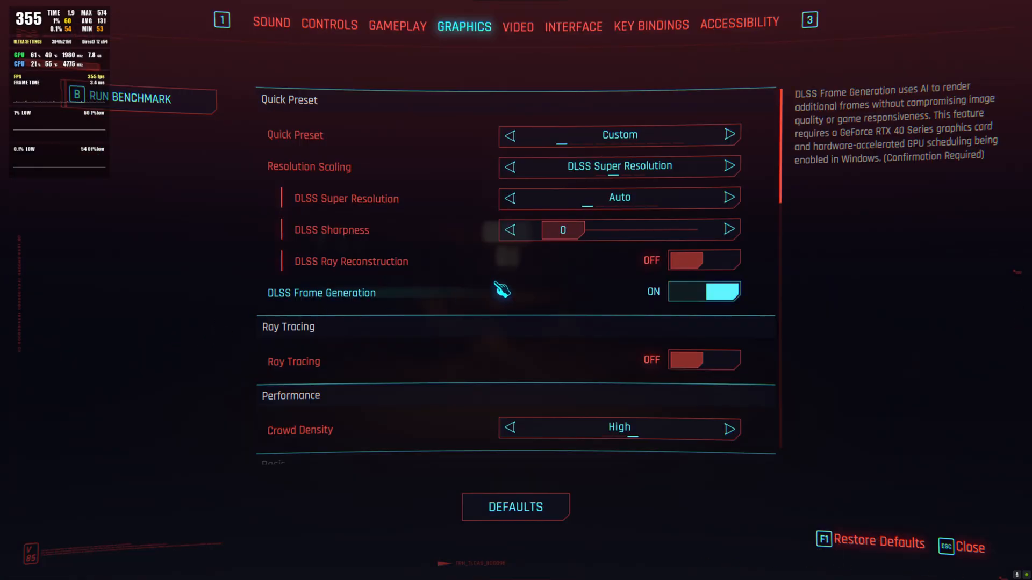
pyautogui.scroll(-3)
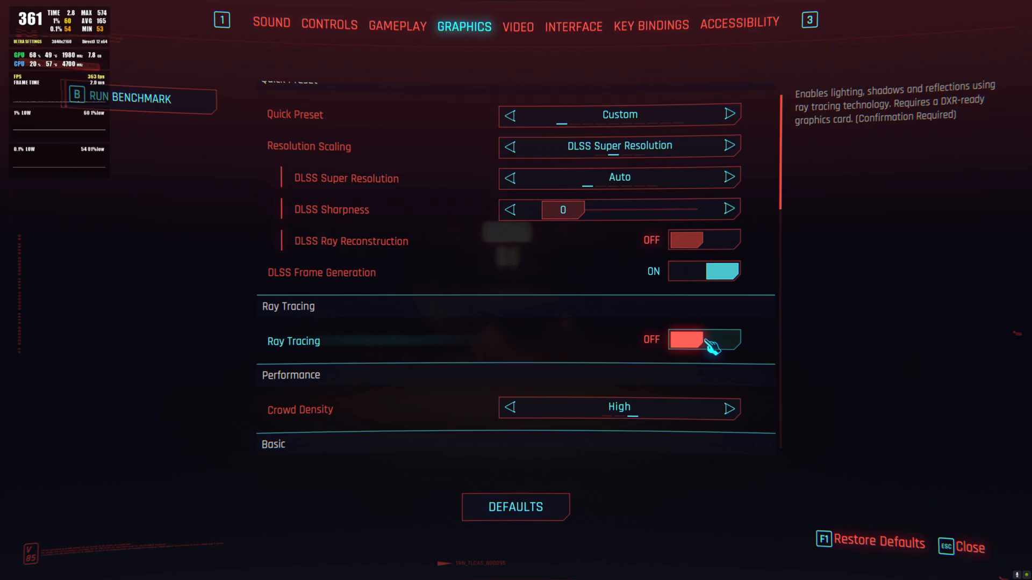
pyautogui.click(703, 341)
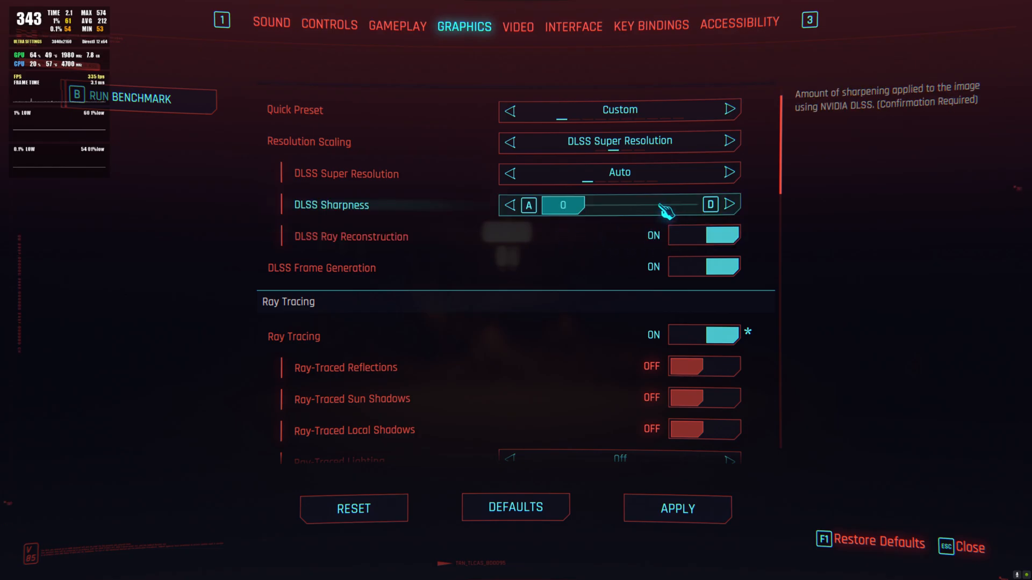
# Set DLSS Super Resolution to Performance, apply and confirm, then move to the Video settings.
pyautogui.click(728, 172)
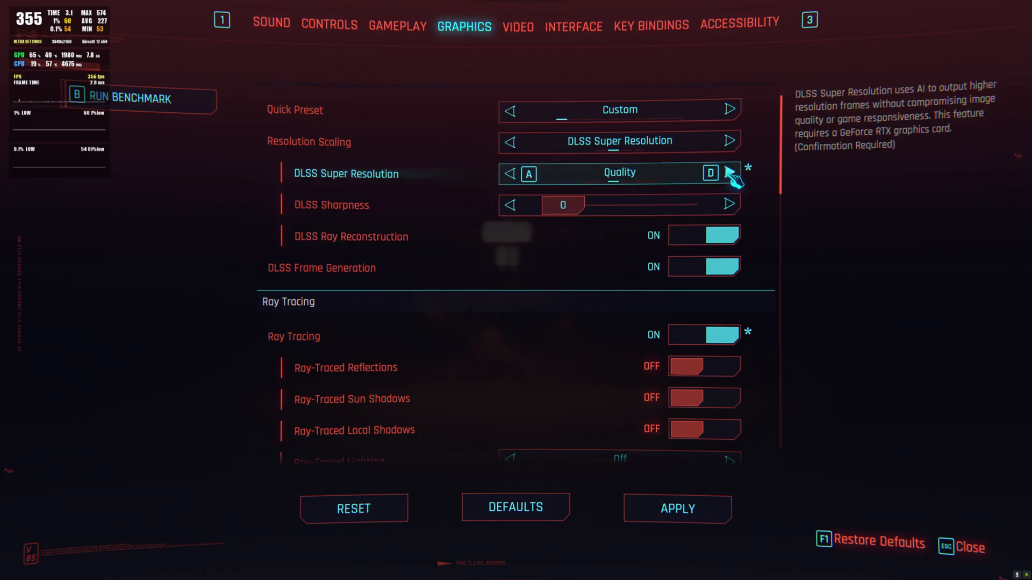
pyautogui.click(729, 173)
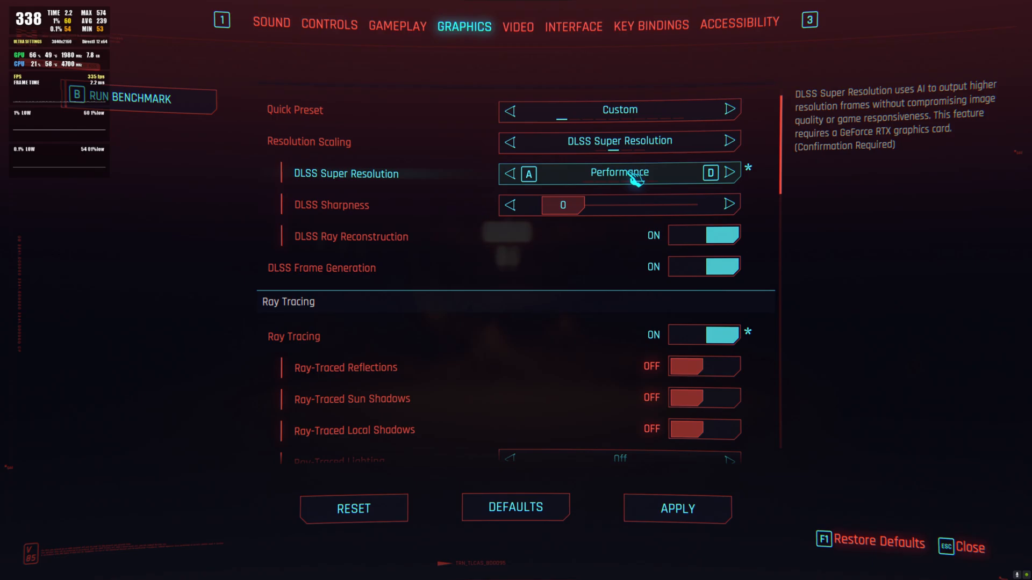
pyautogui.click(676, 508)
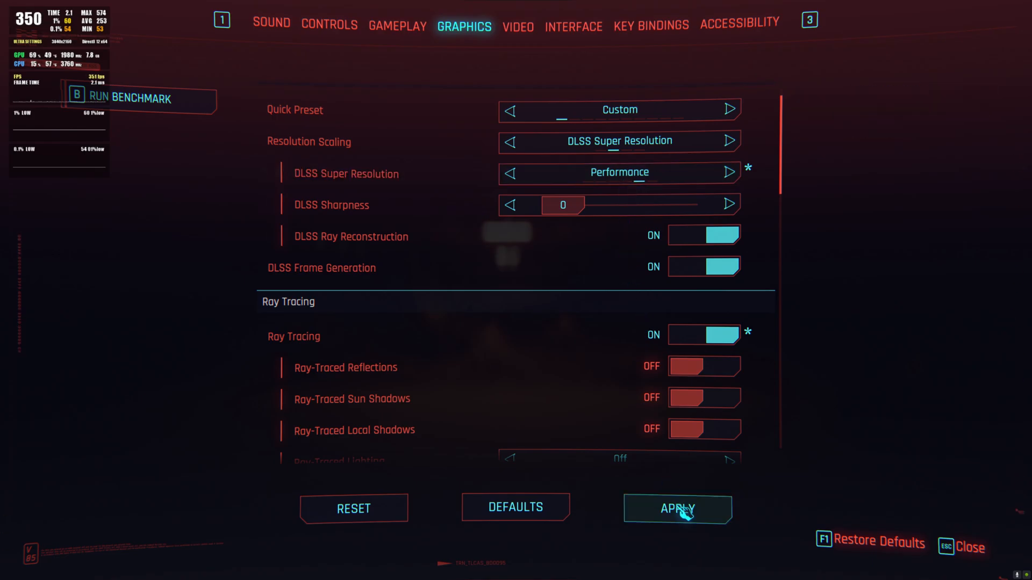
pyautogui.click(677, 508)
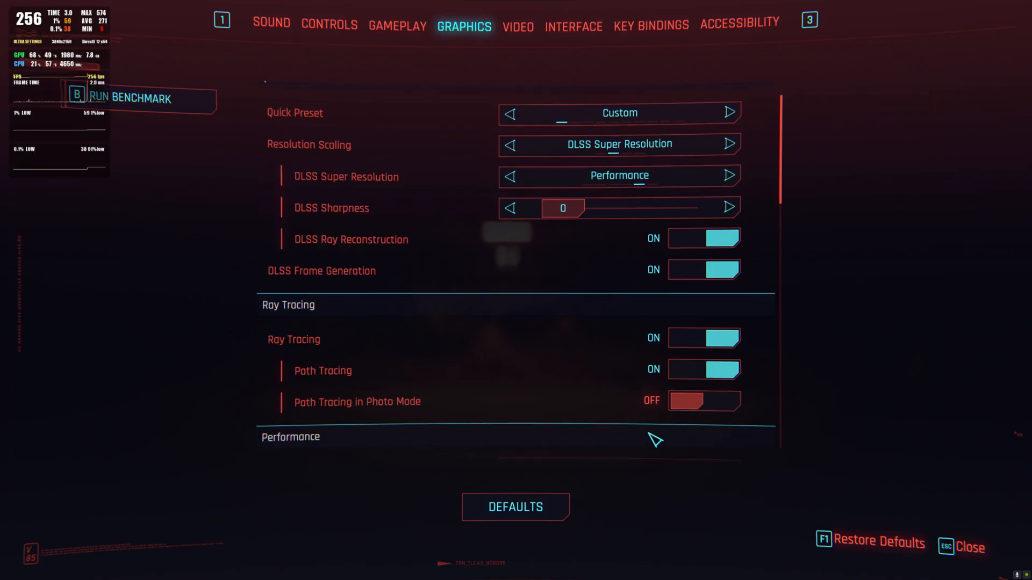
pyautogui.moveTo(704, 339)
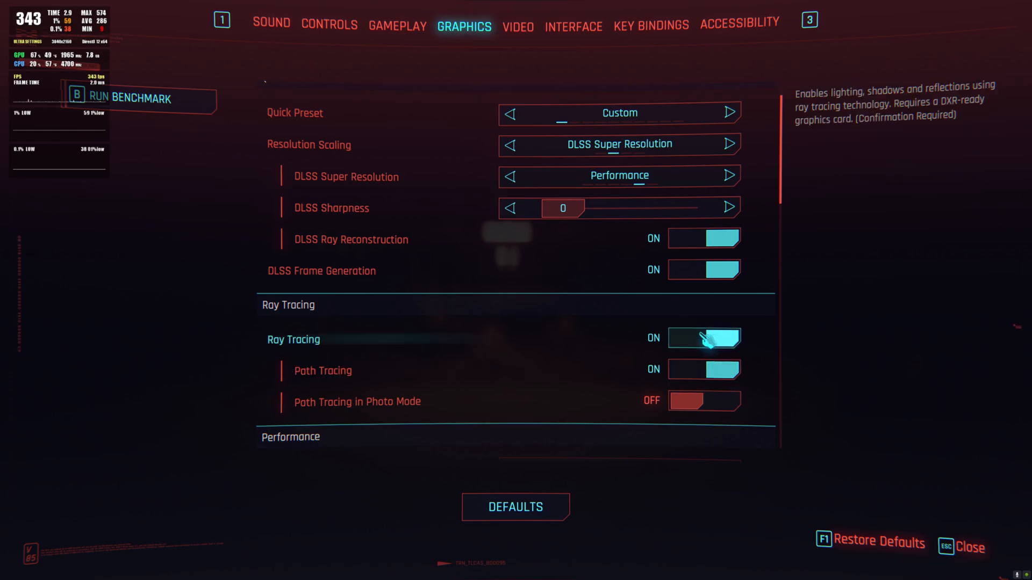
pyautogui.moveTo(704, 239)
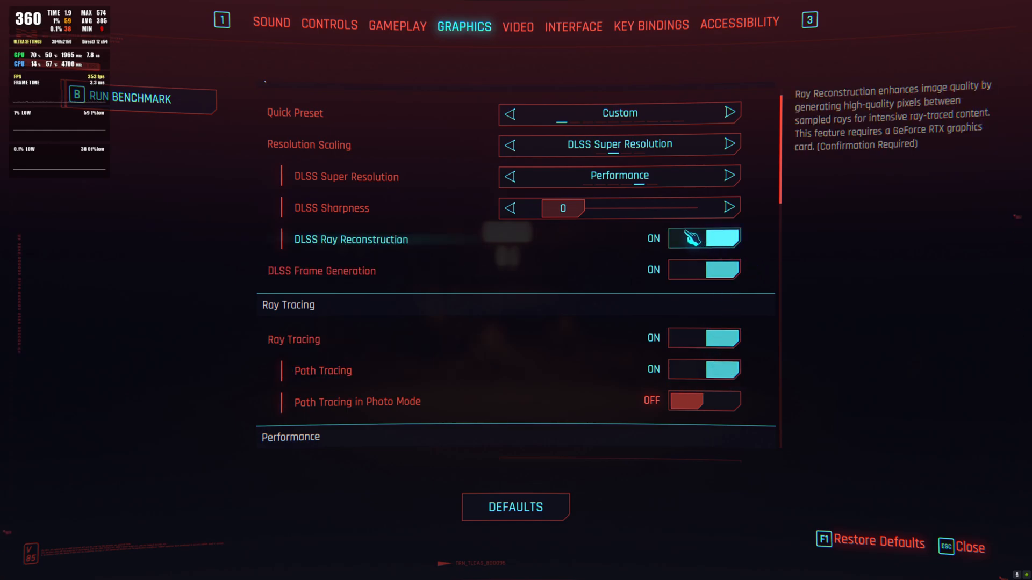
pyautogui.moveTo(619, 144)
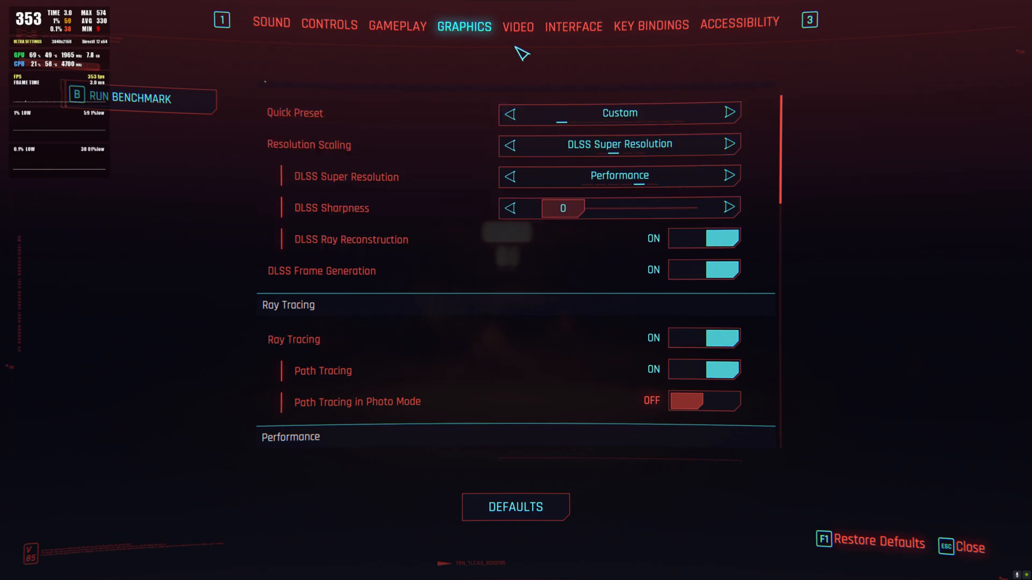
pyautogui.click(518, 26)
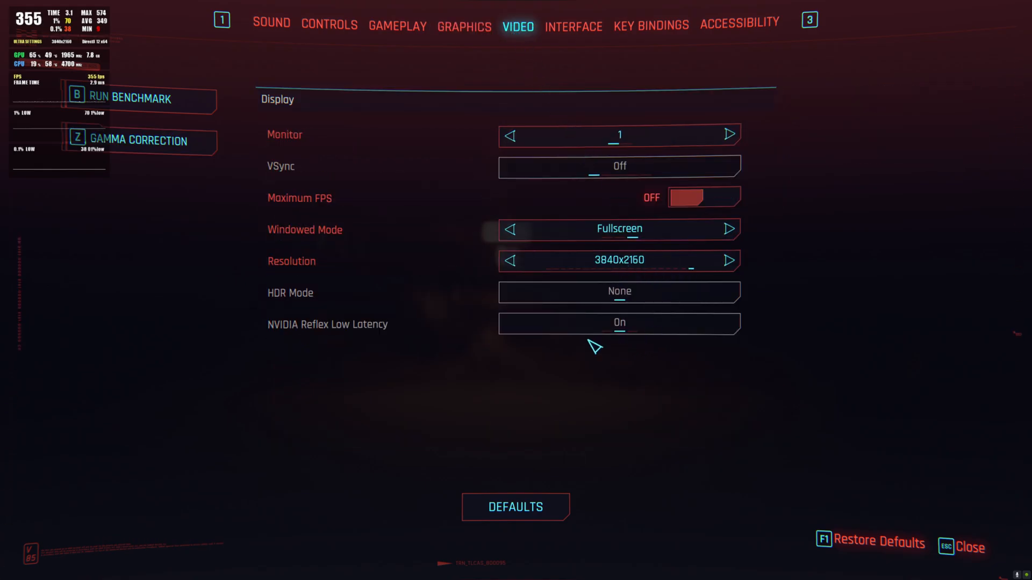
pyautogui.press('Escape')
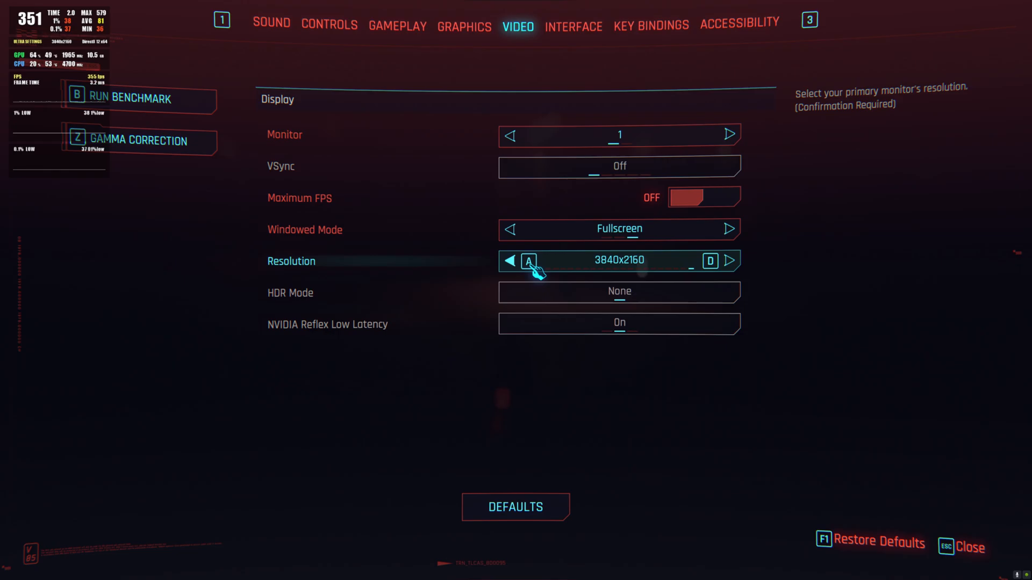
# Lower the resolution to 2560x1440 and resume riding through the city.
pyautogui.click(509, 260)
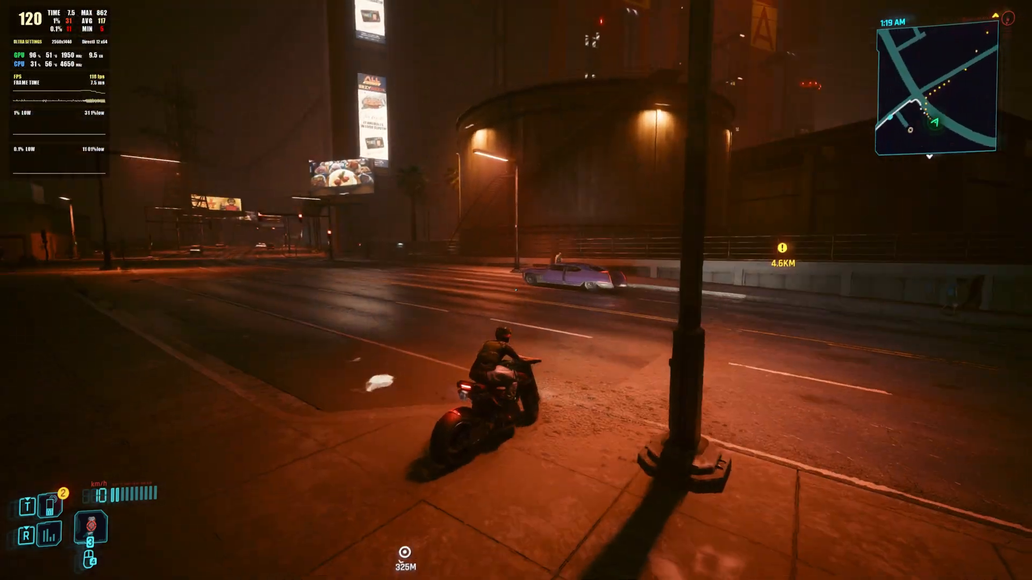
pyautogui.press('w')
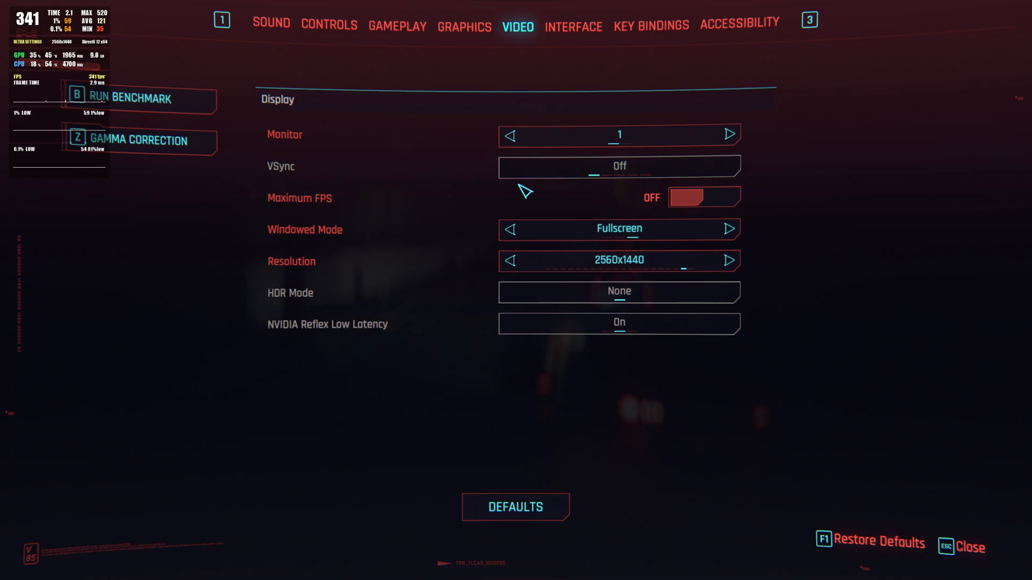
pyautogui.click(463, 26)
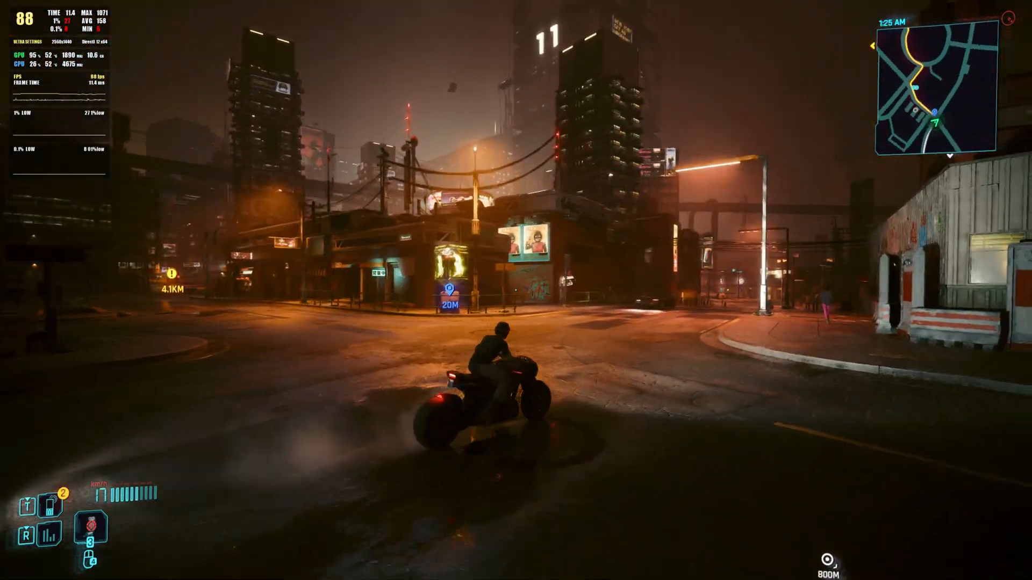
pyautogui.press('w')
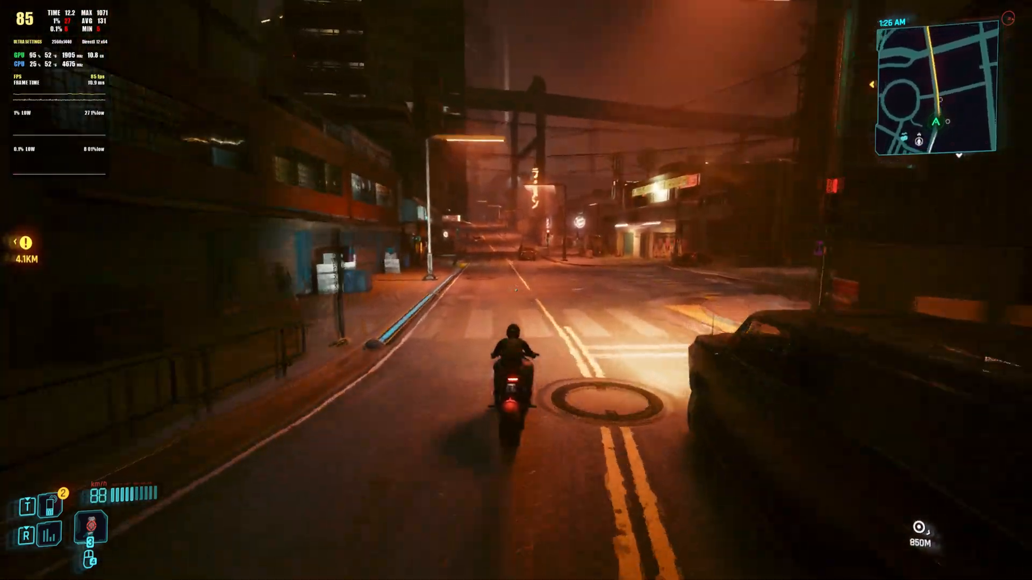
pyautogui.press('w')
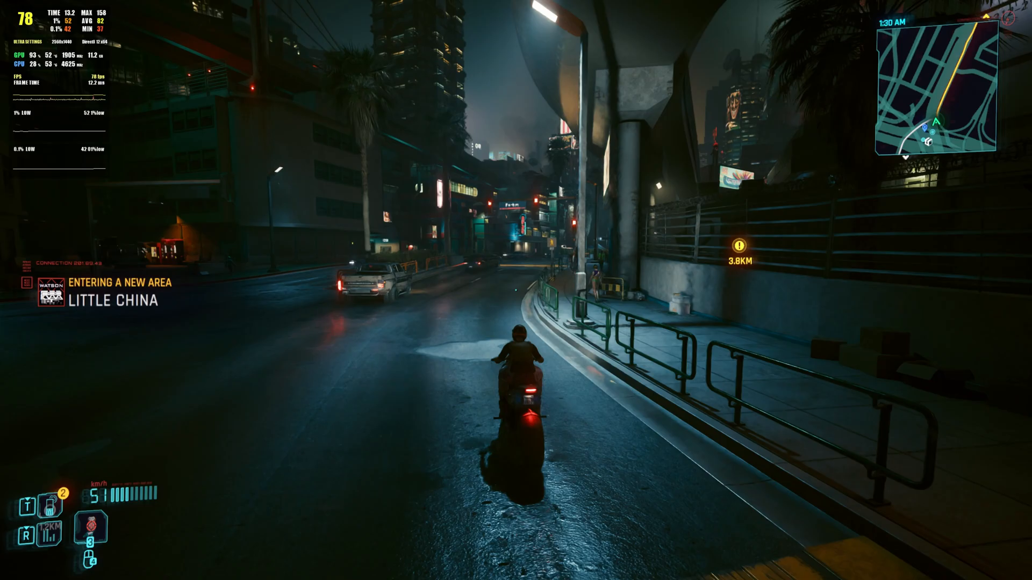
pyautogui.press('w')
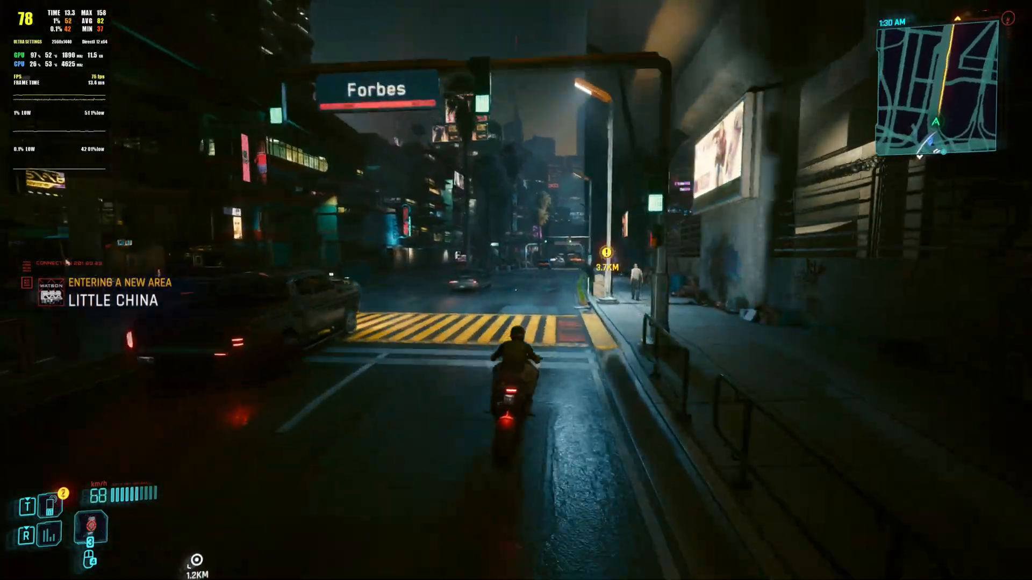